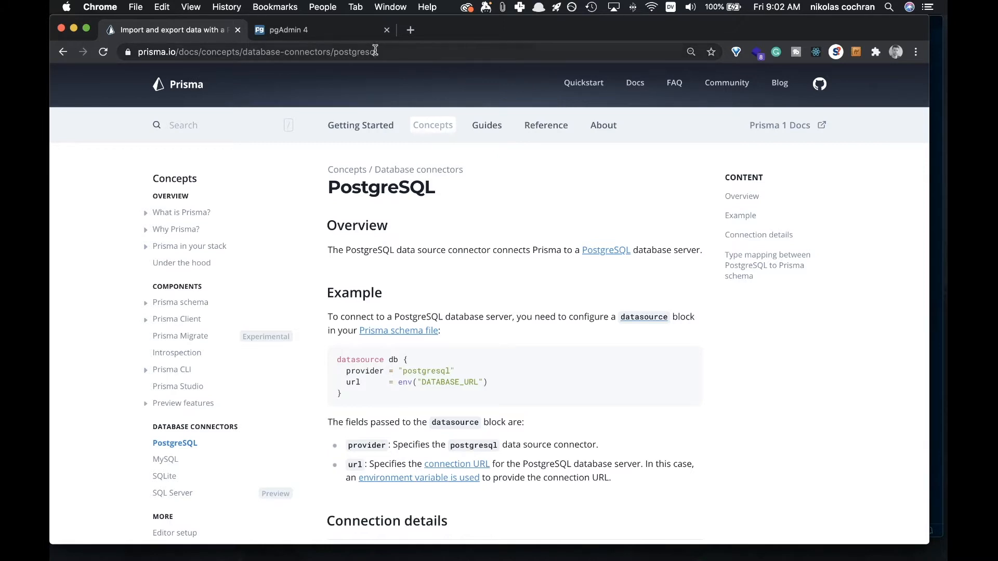
- Add a database named twitter-clone under the postgres server's Databases node in pgAdmin
click(258, 52)
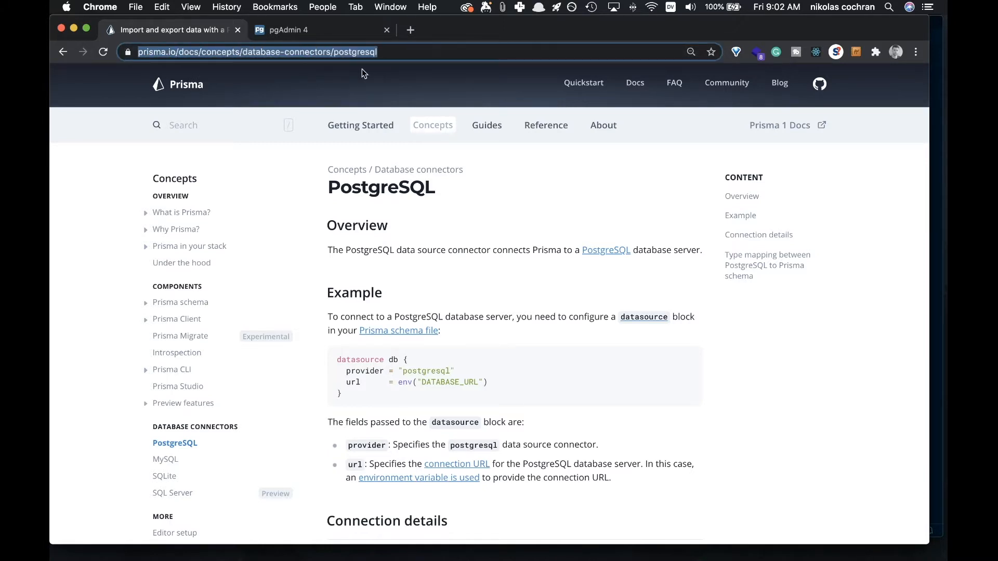
mouse_move(611, 284)
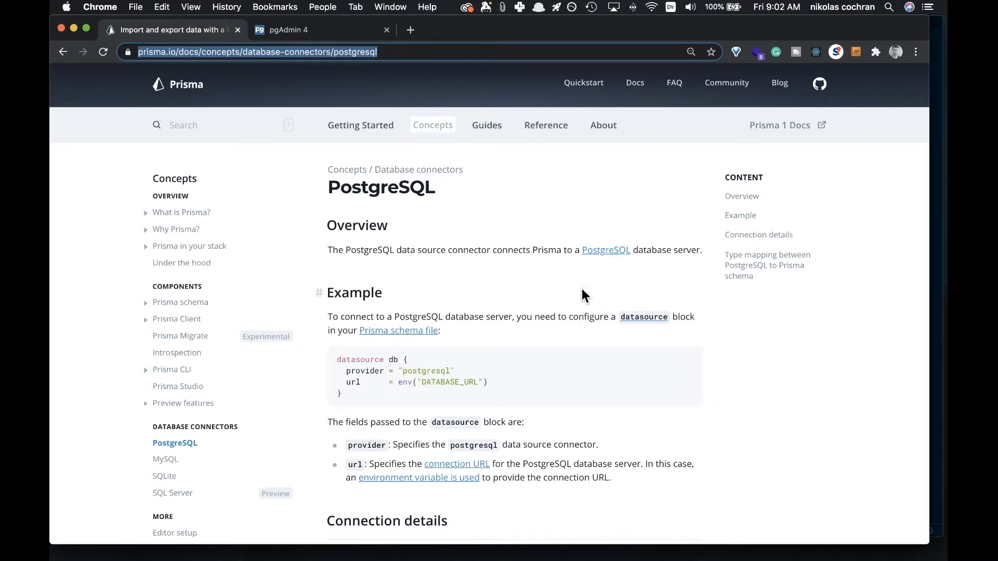
mouse_move(592, 283)
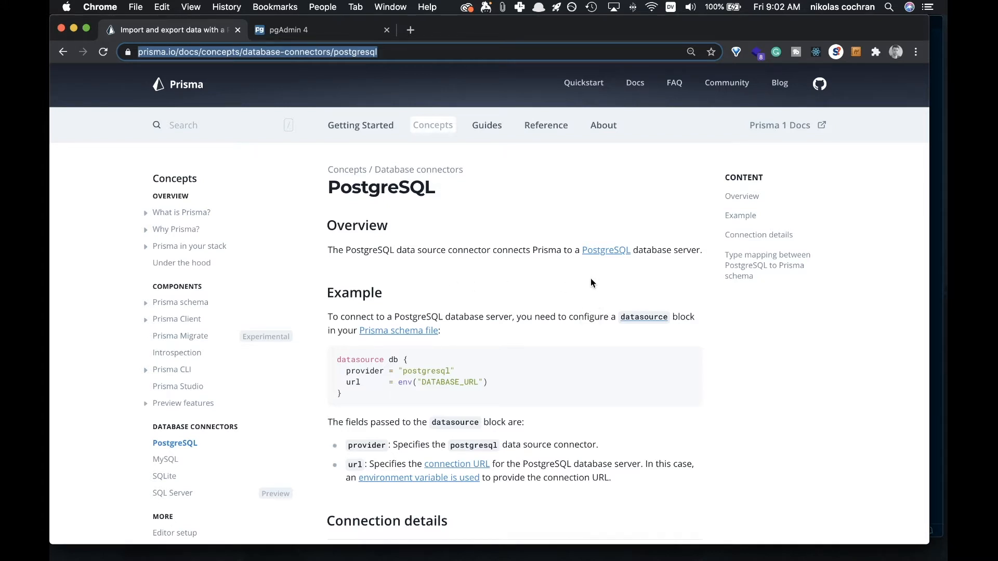
mouse_move(590, 282)
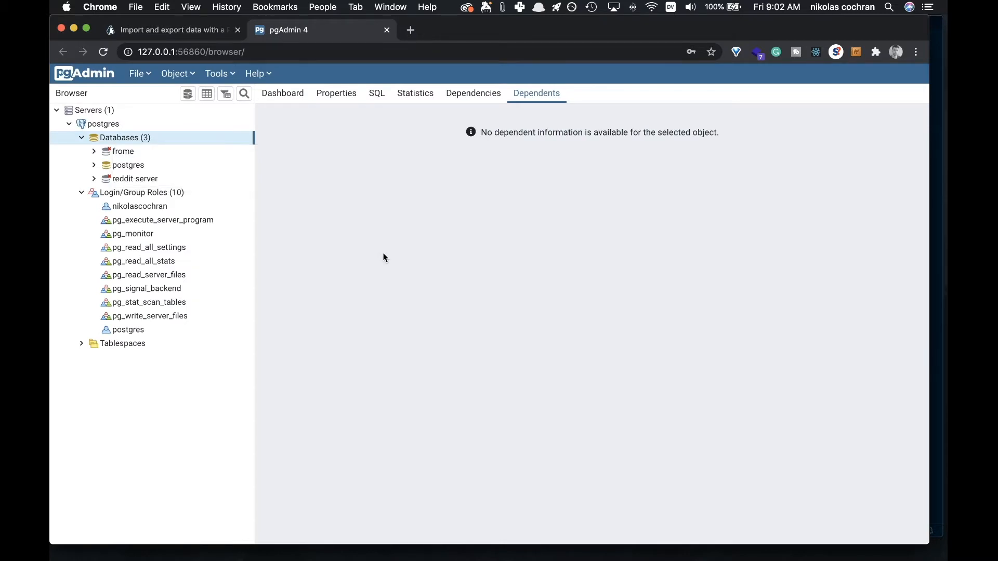
mouse_move(493, 193)
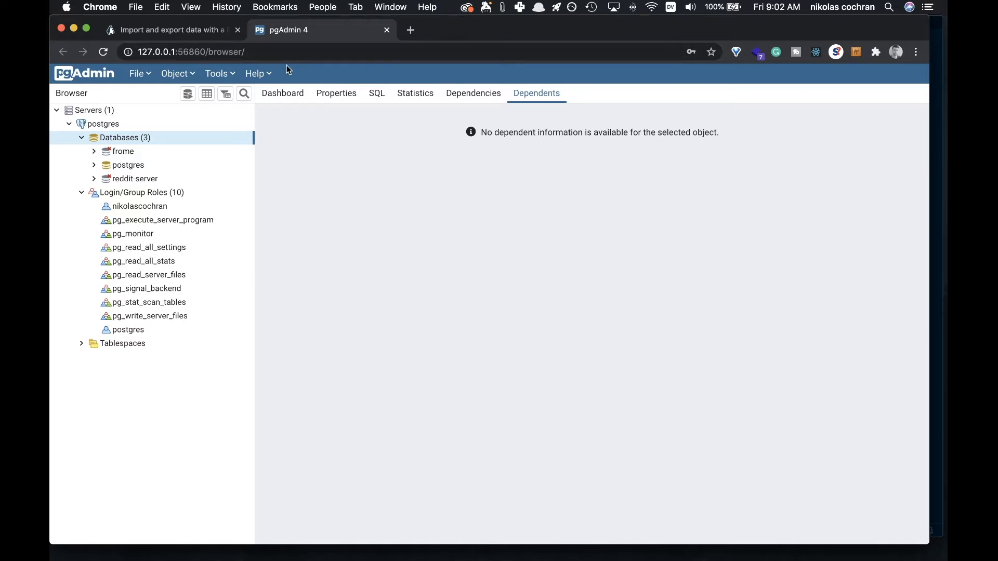
mouse_move(363, 166)
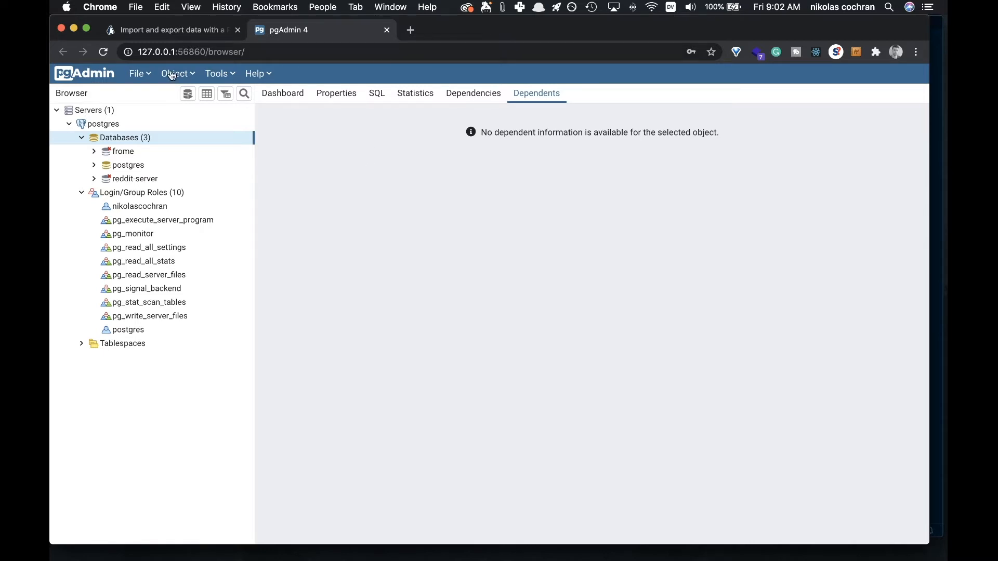
mouse_move(281, 344)
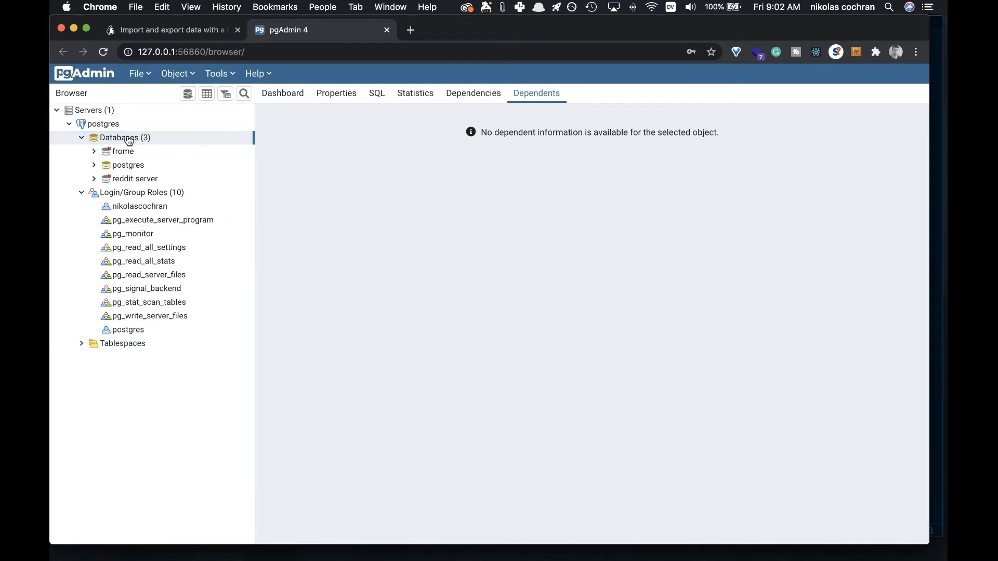
right_click(124, 137)
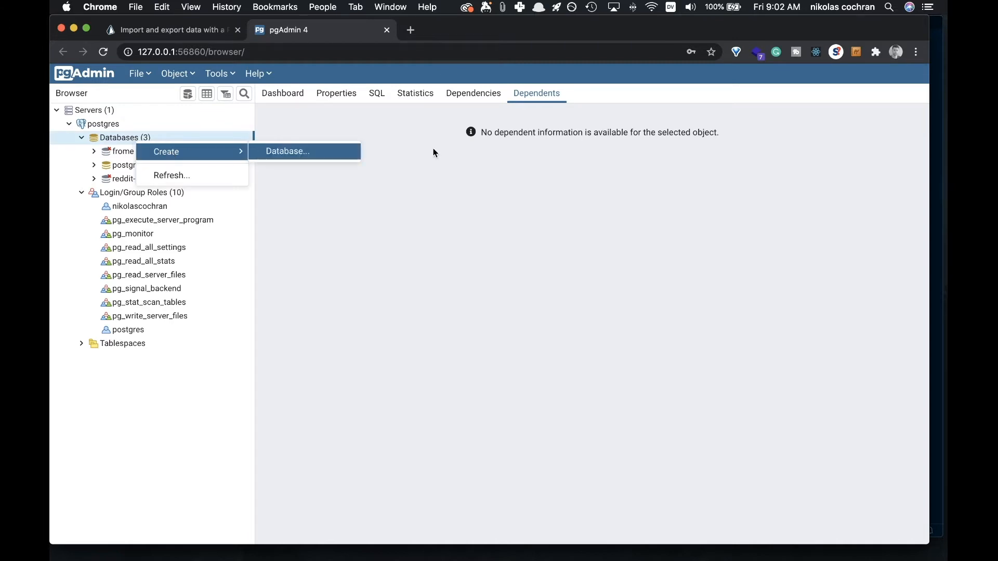
click(287, 150)
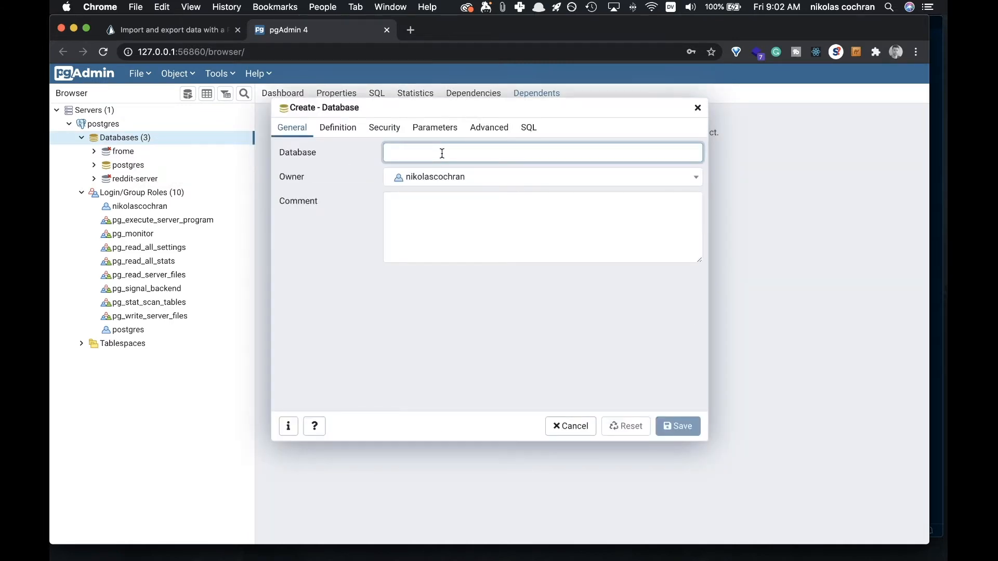
text(twitter-clone)
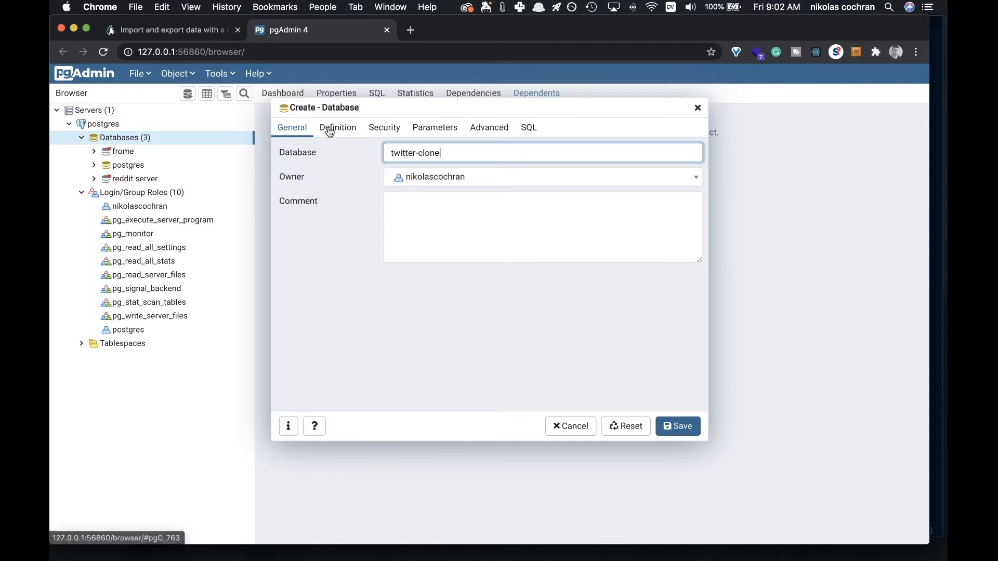
mouse_move(597, 373)
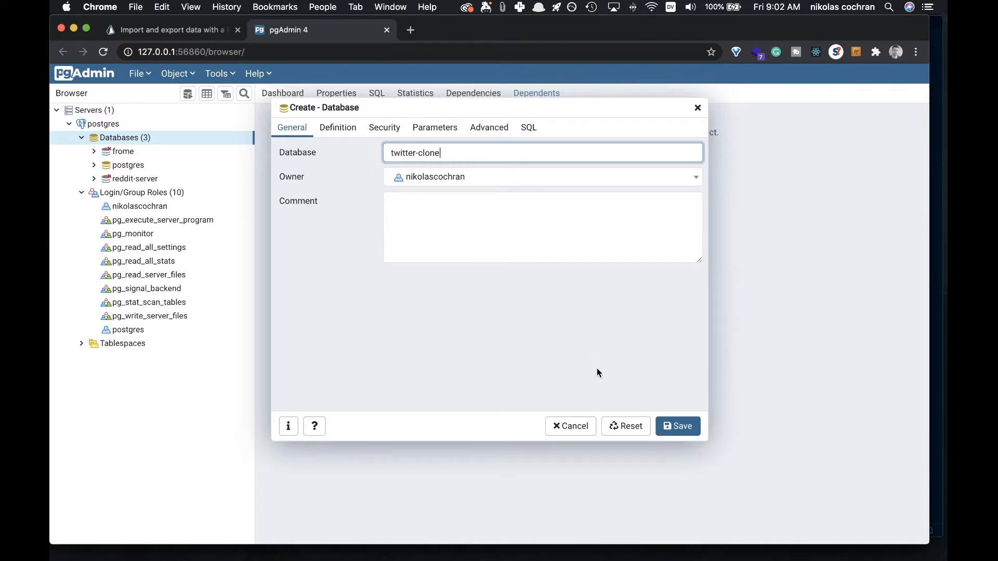
click(677, 425)
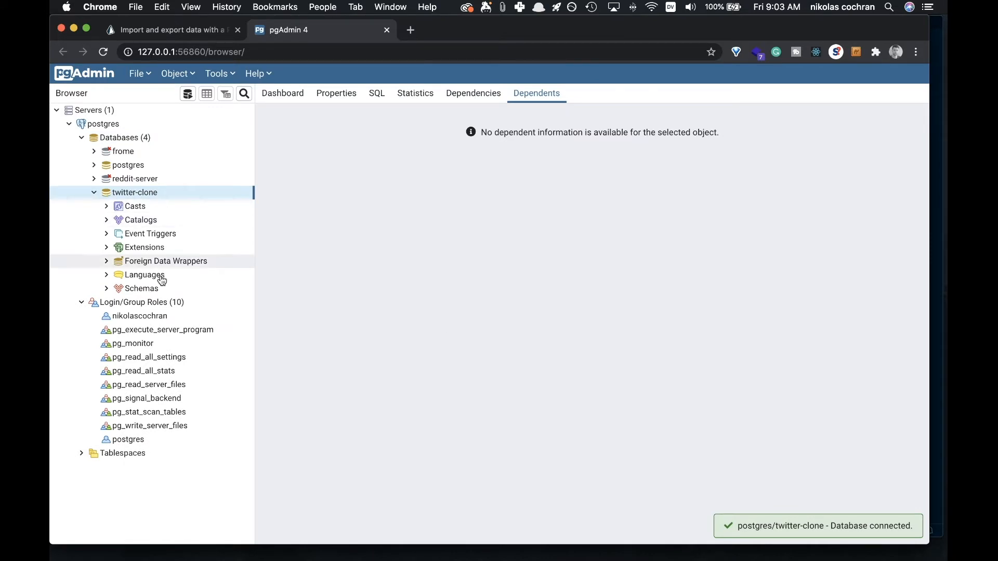
mouse_move(143, 293)
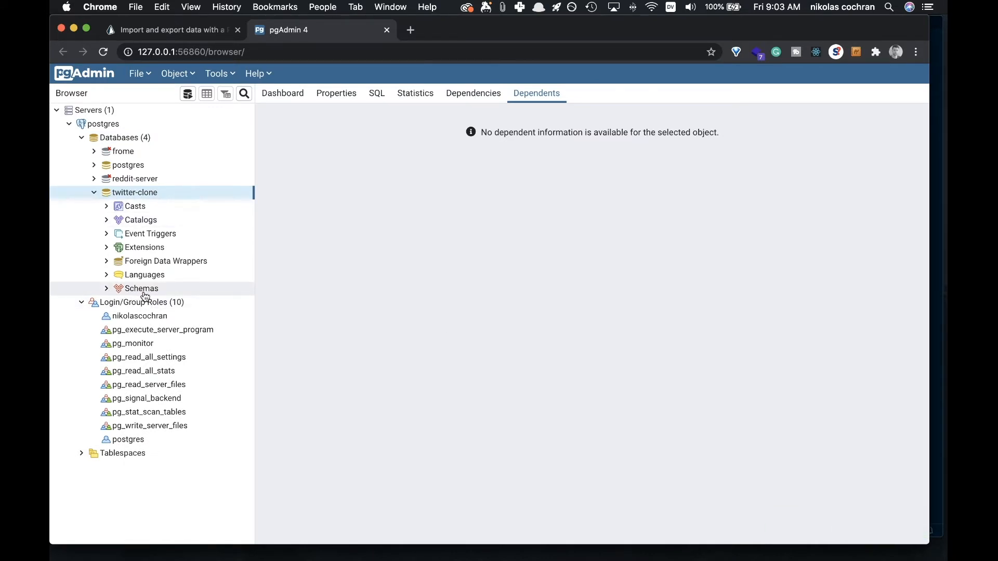
click(141, 288)
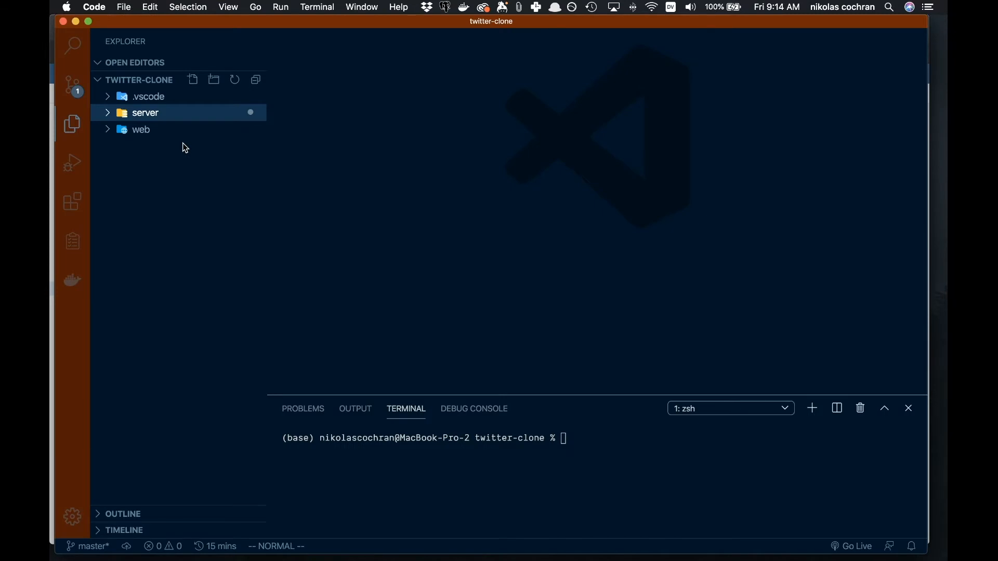
mouse_move(148, 125)
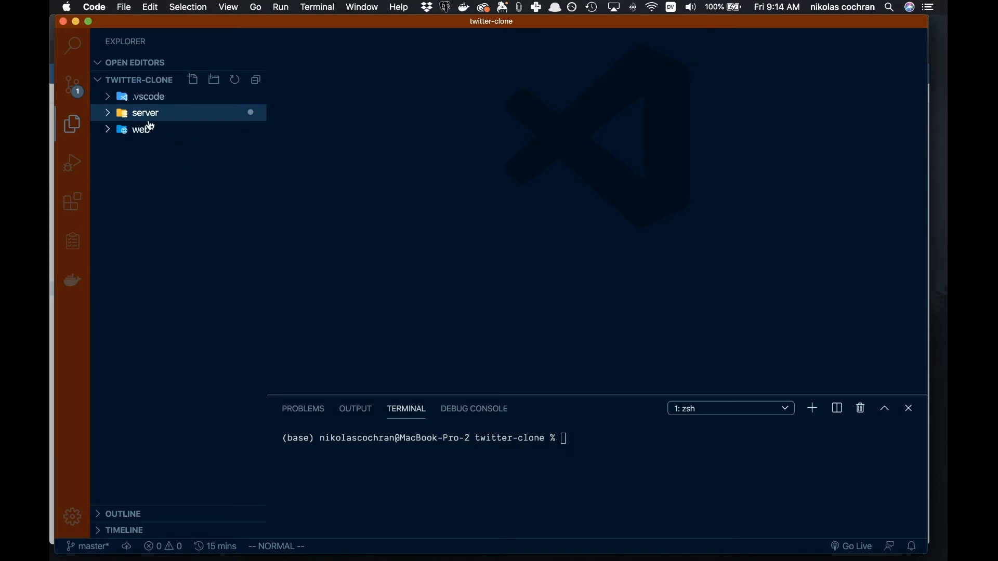
- Expand server/prisma in the Explorer and add a new file named .env
click(145, 113)
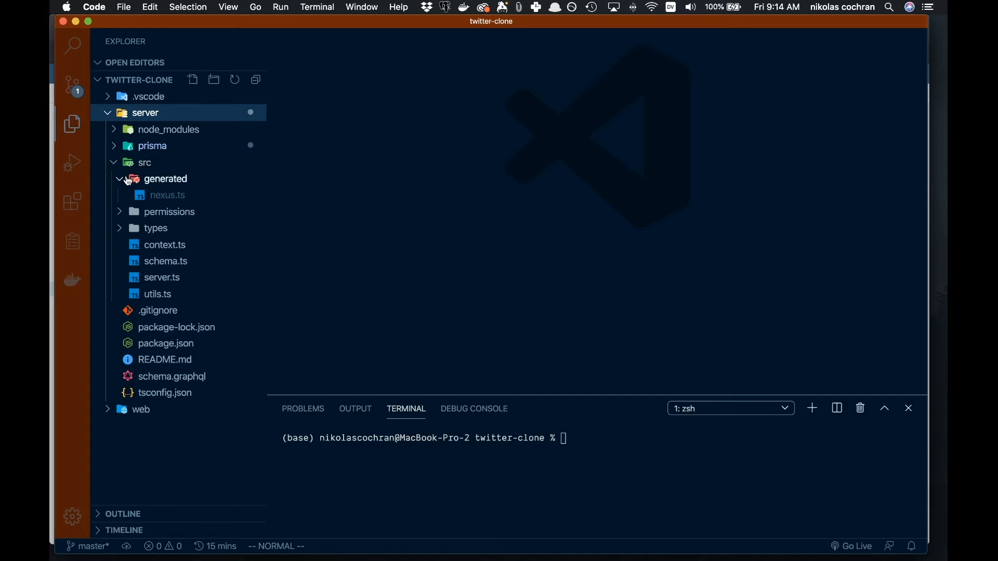
click(153, 146)
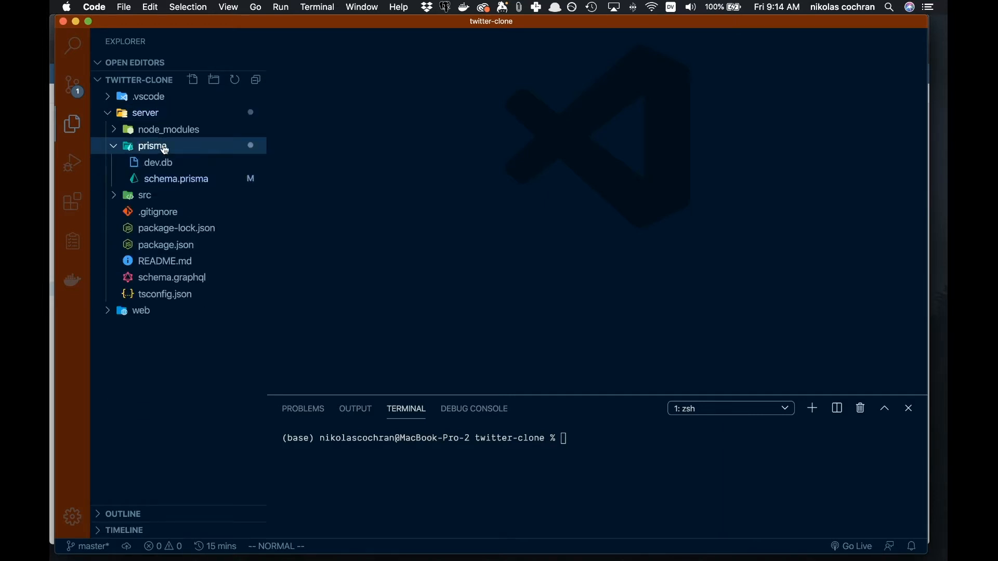
mouse_move(161, 153)
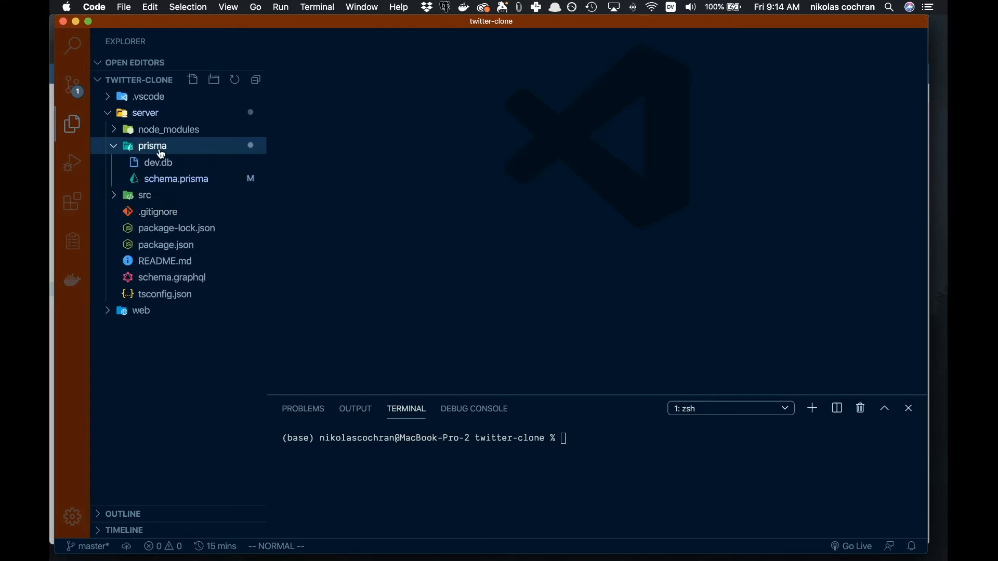
click(192, 79)
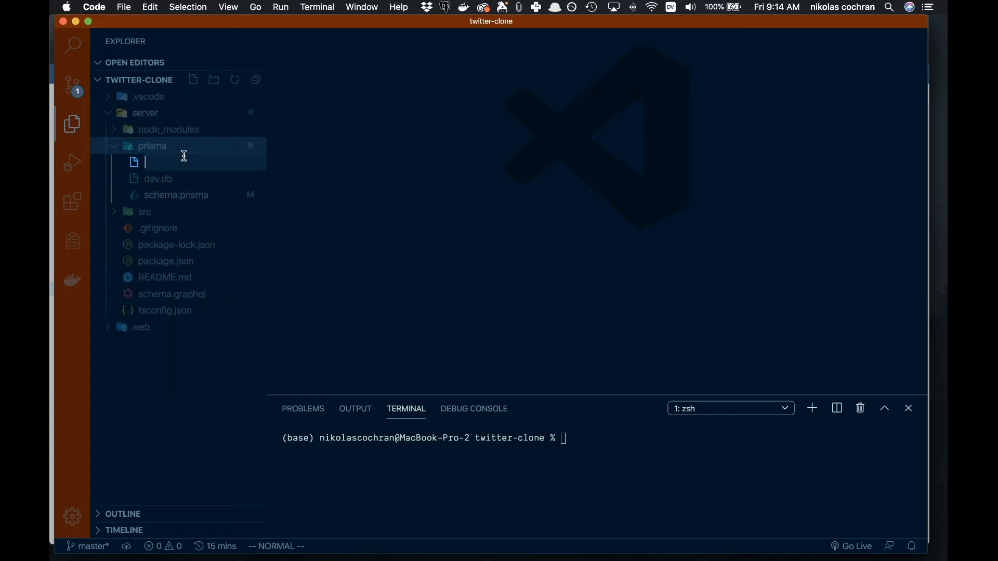
text(.env)
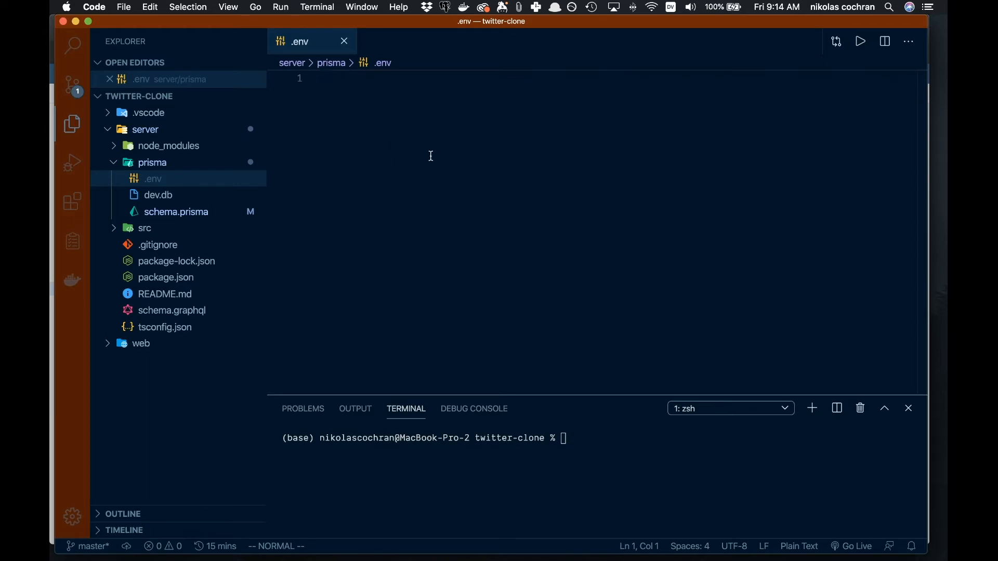
mouse_move(158, 202)
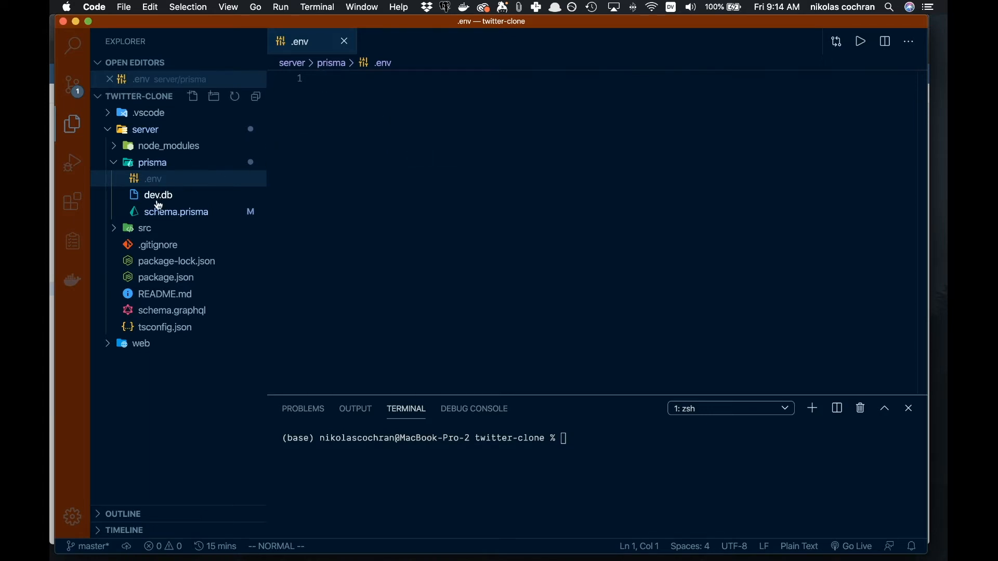
- Open schema.prisma from server/prisma, showing its sqlite datasource
click(175, 211)
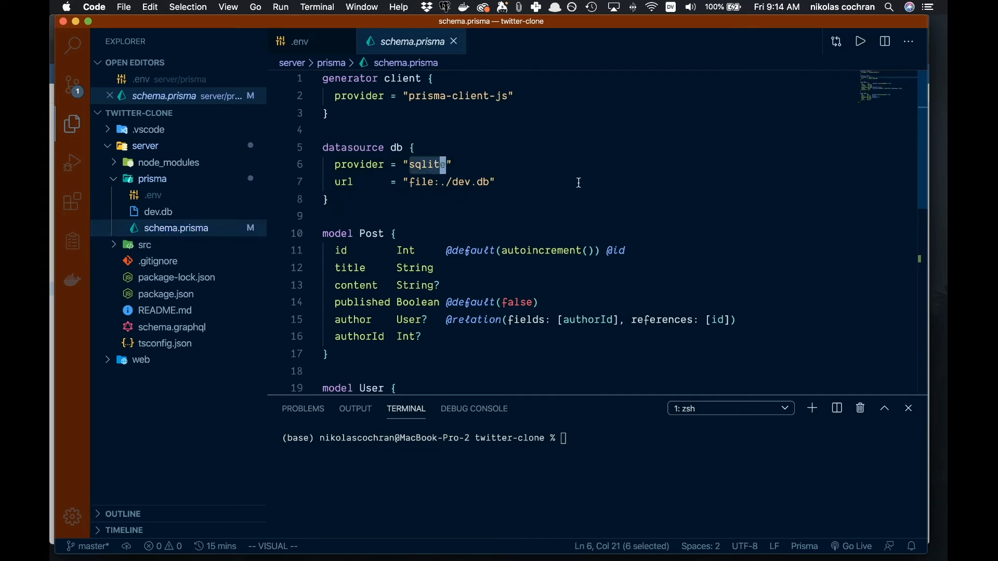
mouse_move(419, 192)
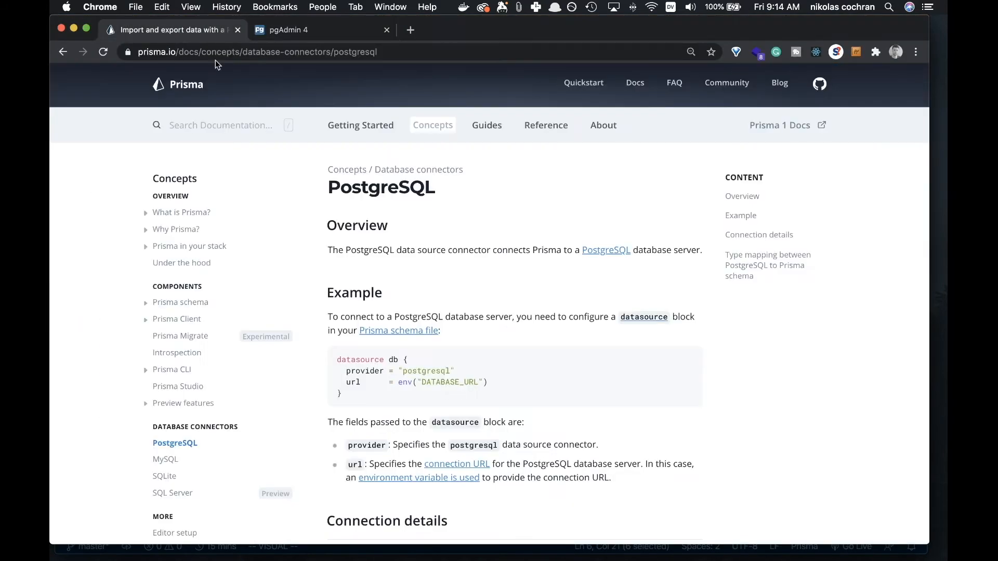
mouse_move(338, 390)
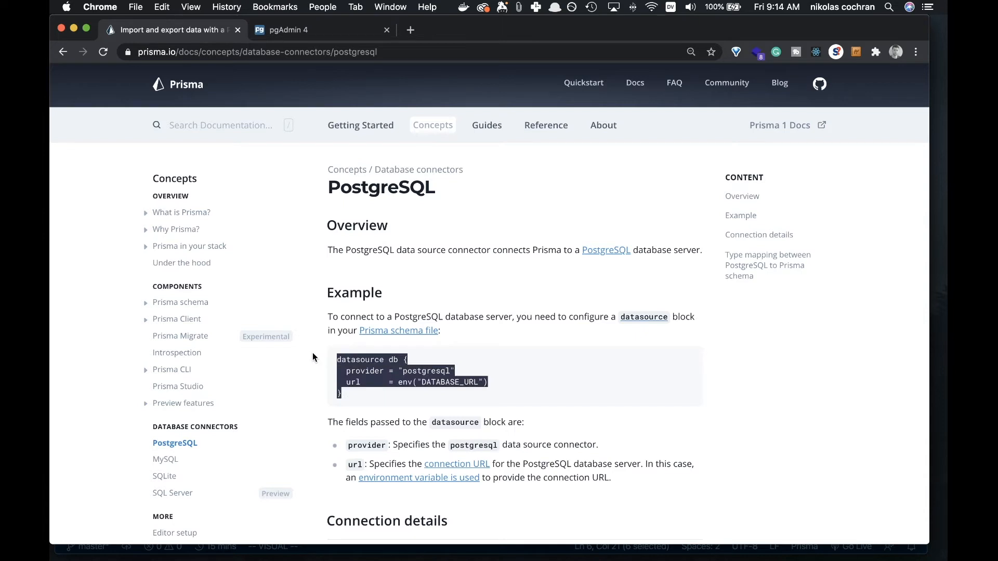
- Scroll the Prisma PostgreSQL docs, check pgAdmin, then return to the code editor
scroll(down, 3)
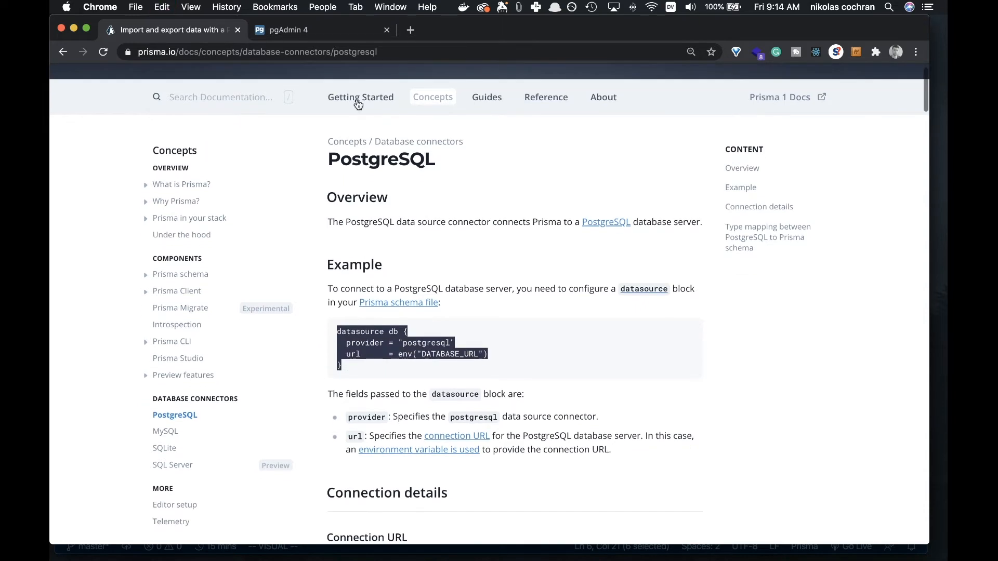
click(289, 30)
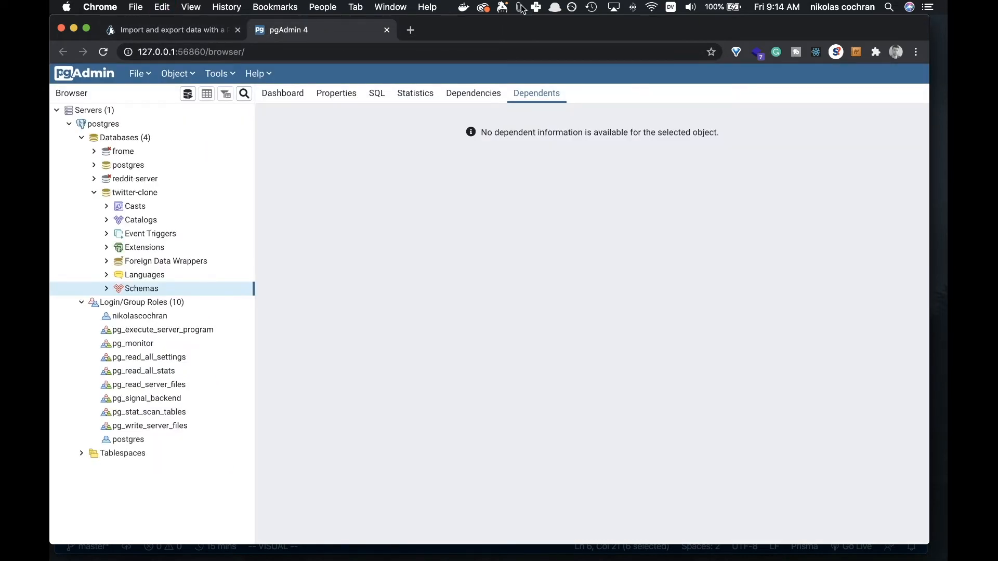
key(cmd+tab)
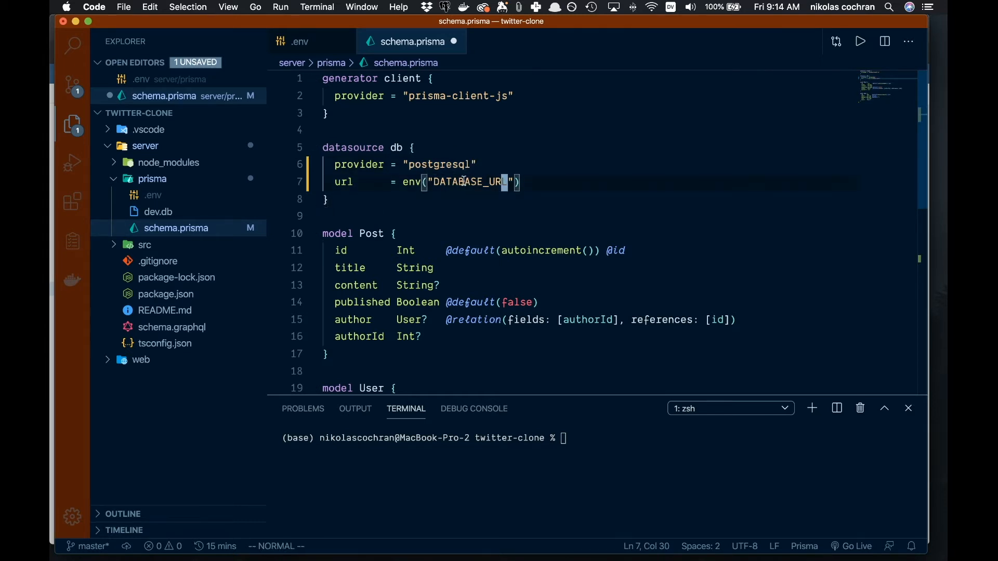
- Select DATABASE_URL in schema.prisma and bring up the empty .env file
double_click(469, 183)
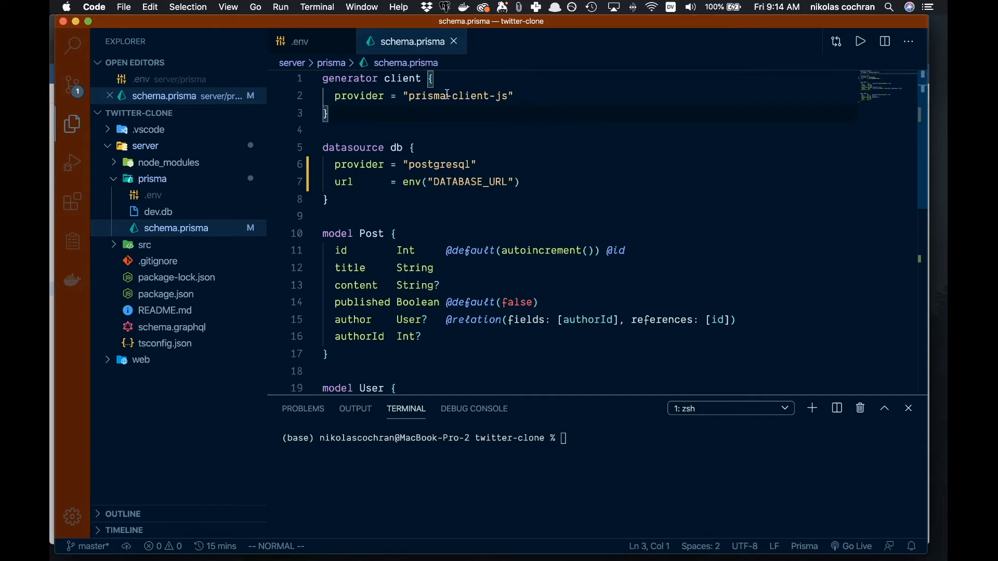
click(296, 41)
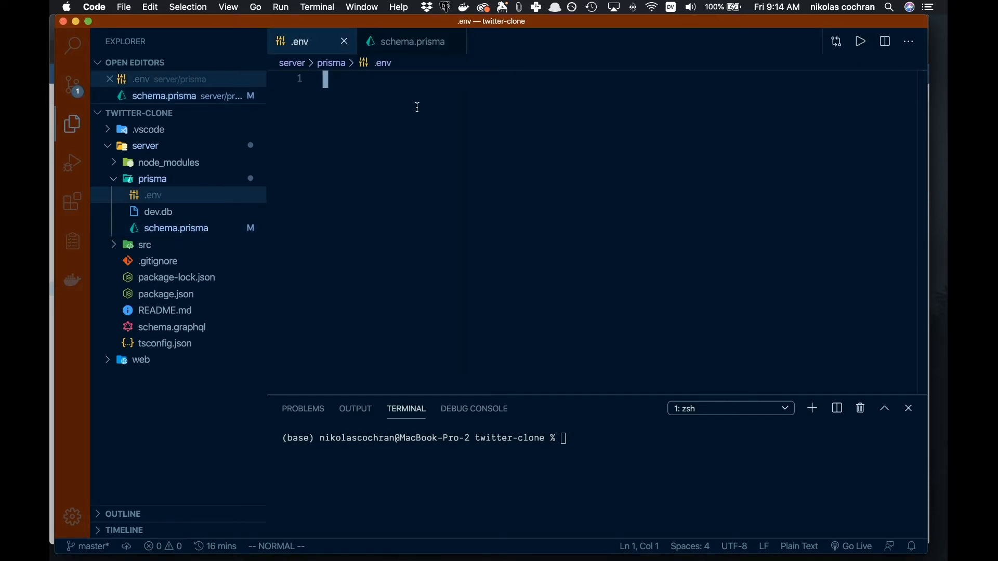
text(DATABASE_URL)
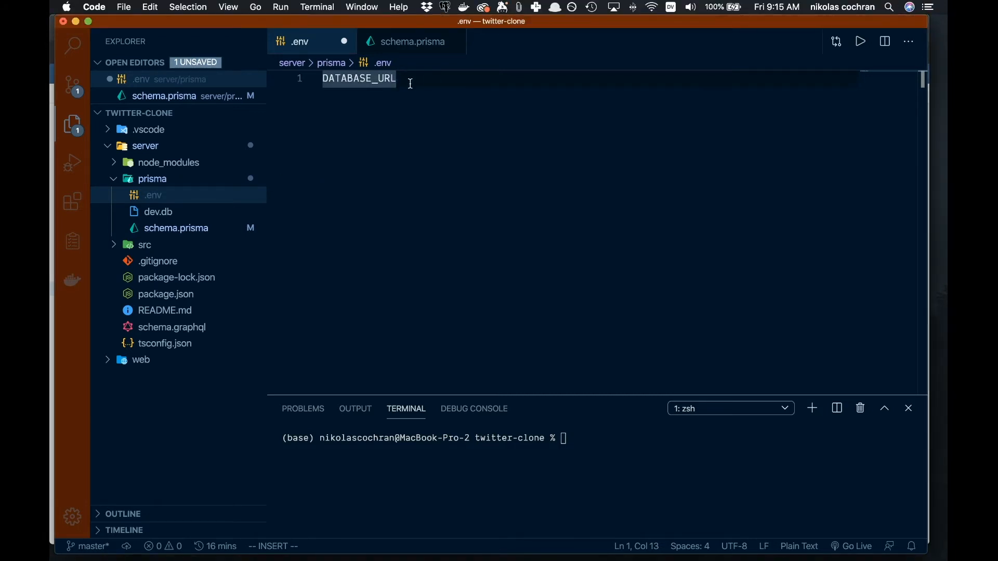
text(=)
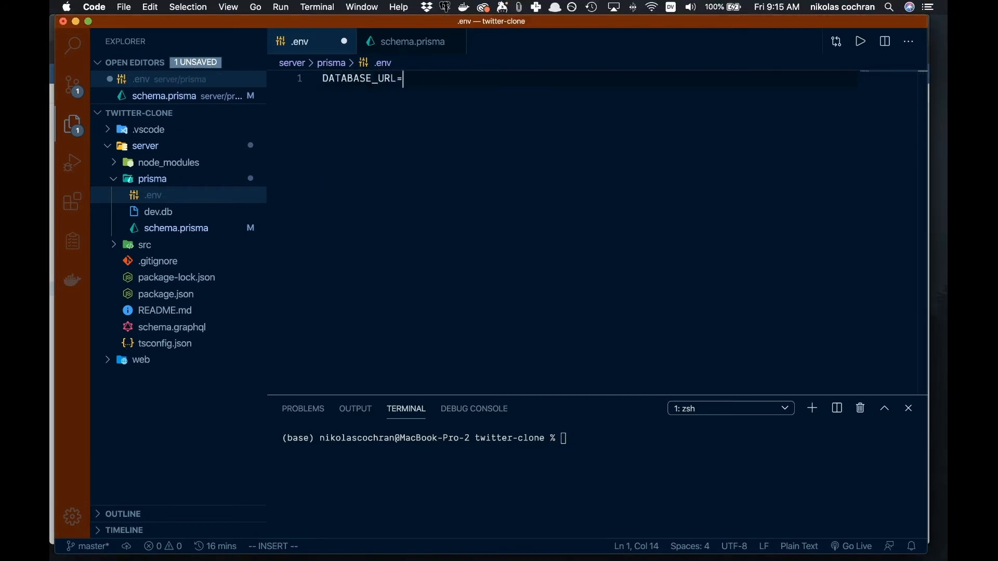
text("p)
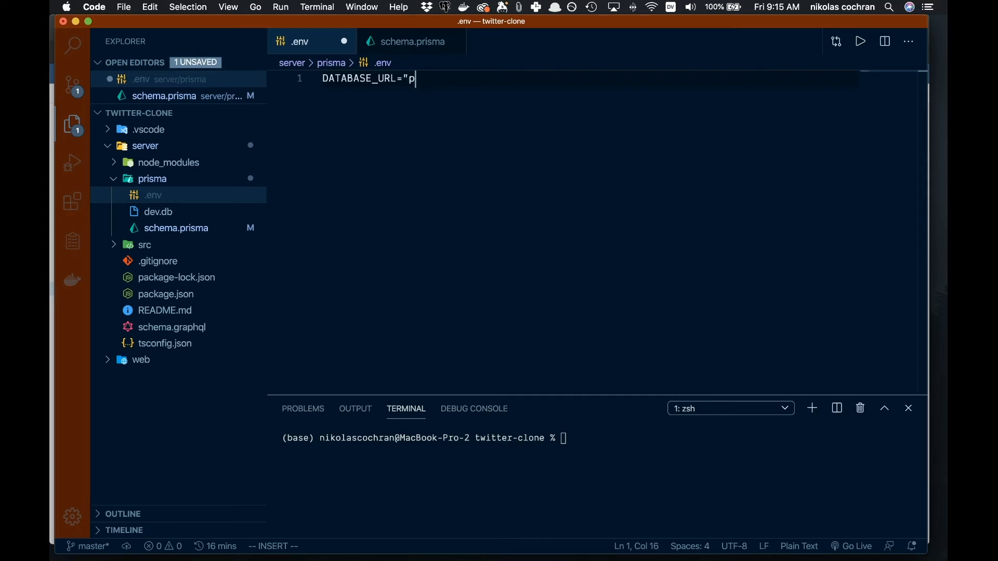
text(ostr)
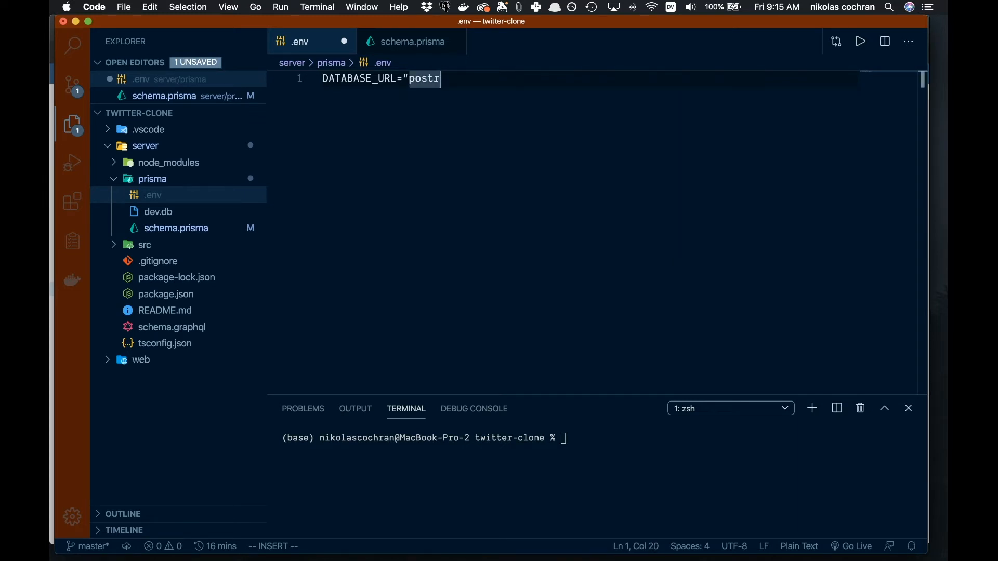
text(gres)
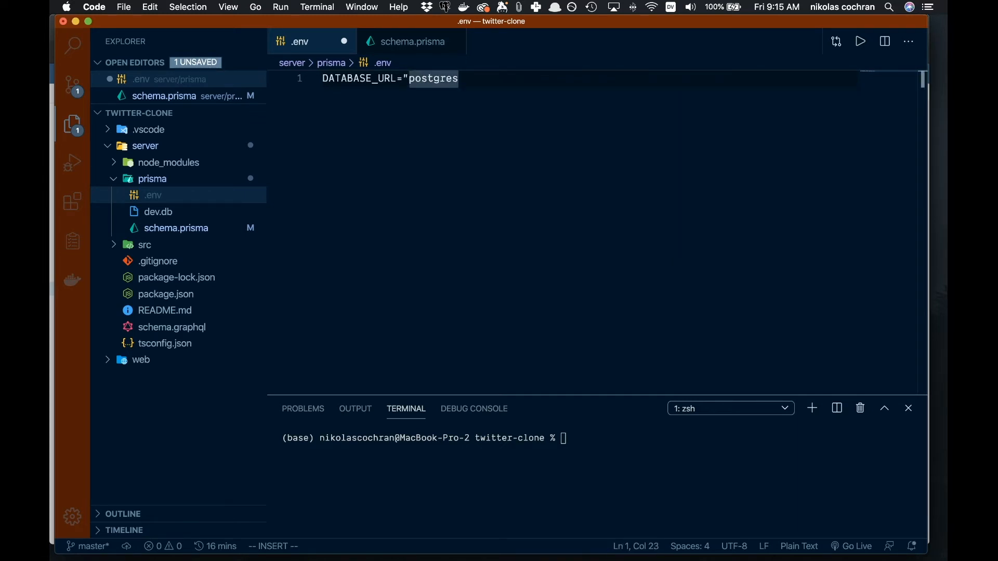
text(ql)
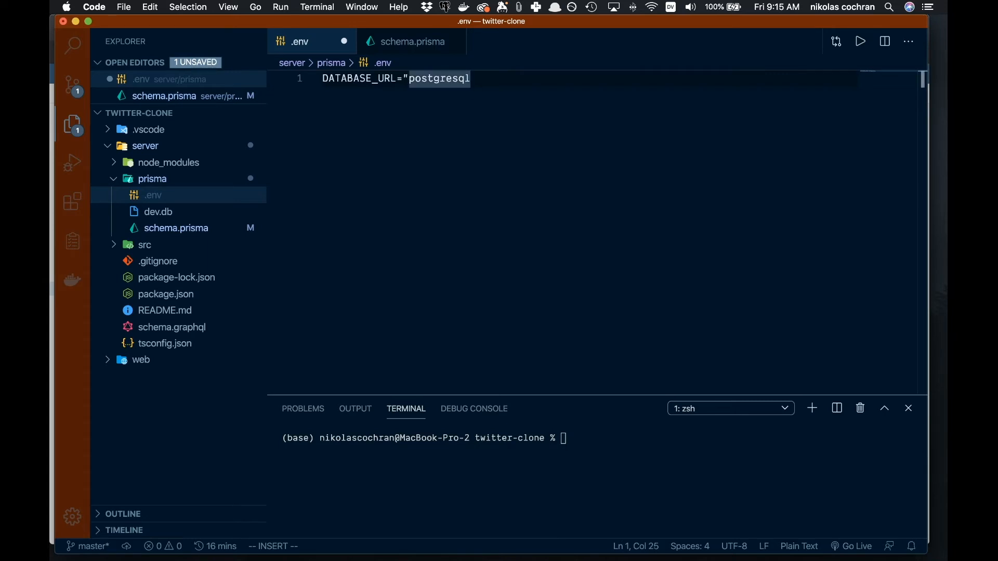
text(://n)
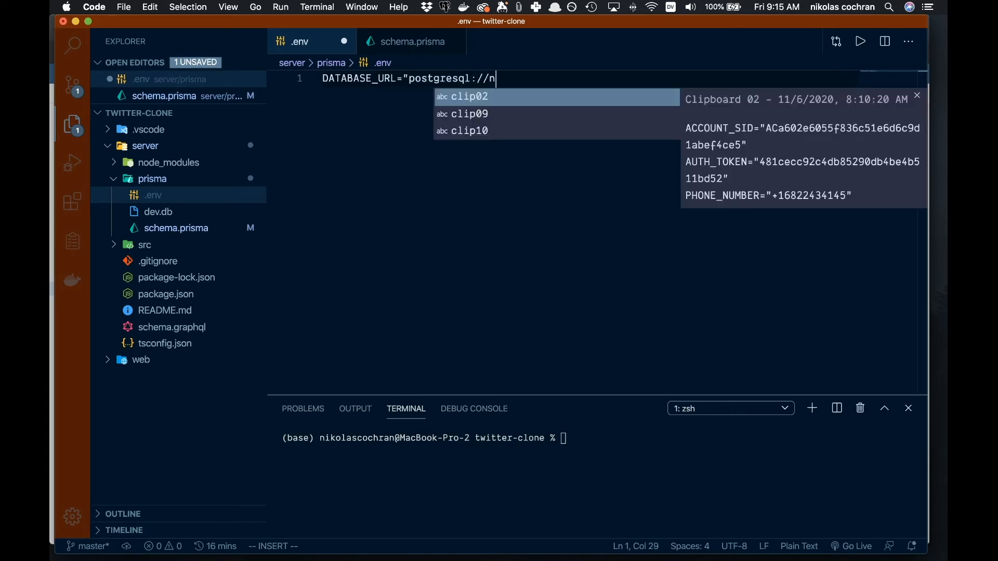
text(ikolascoch)
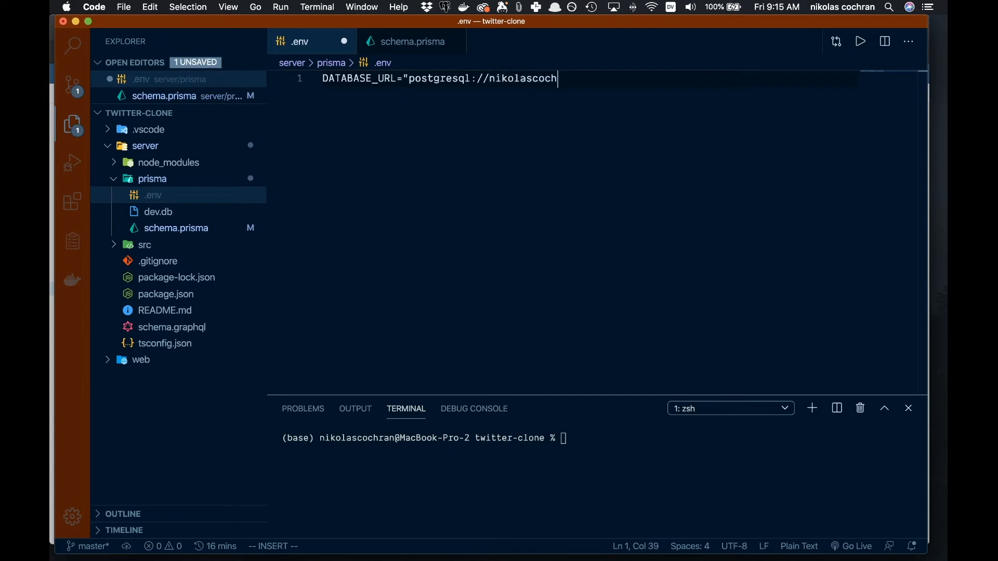
text(ran)
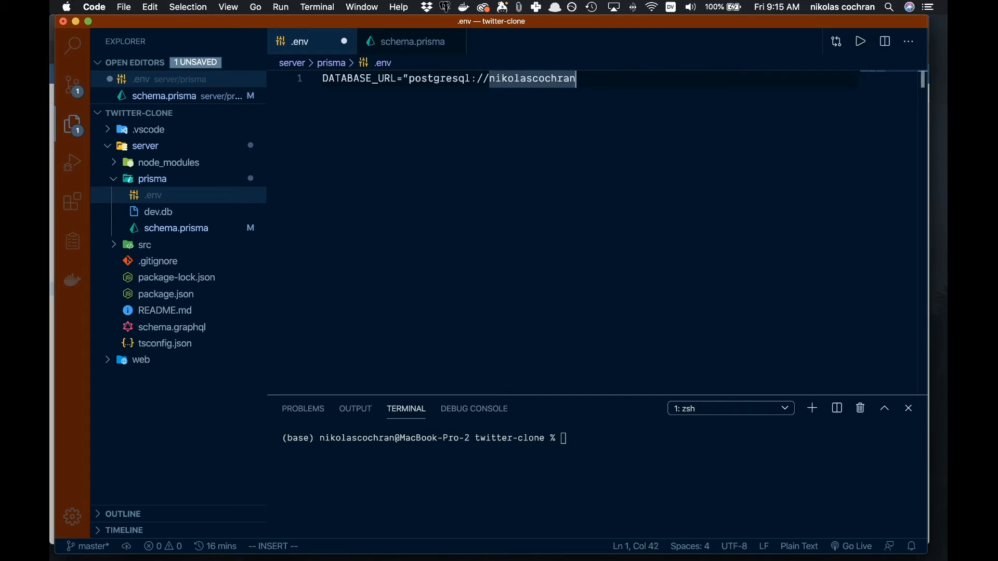
text(:@loc)
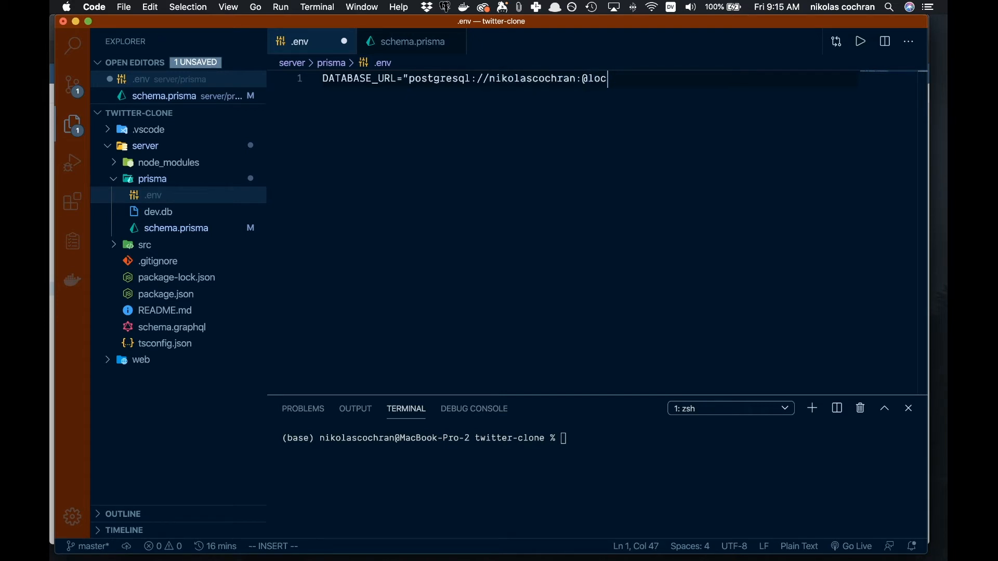
text(alhost:)
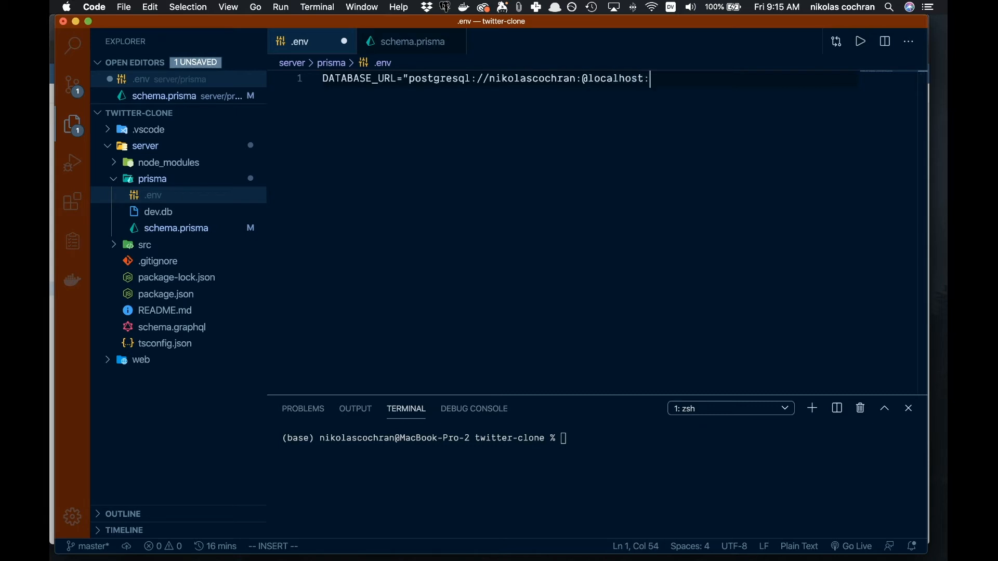
text(5432)
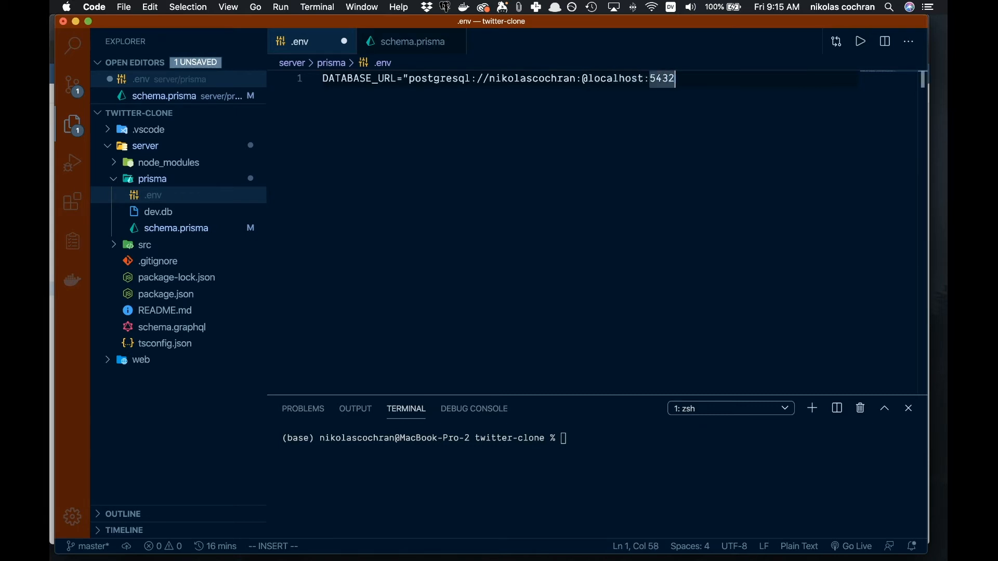
text(/twitter-clone)
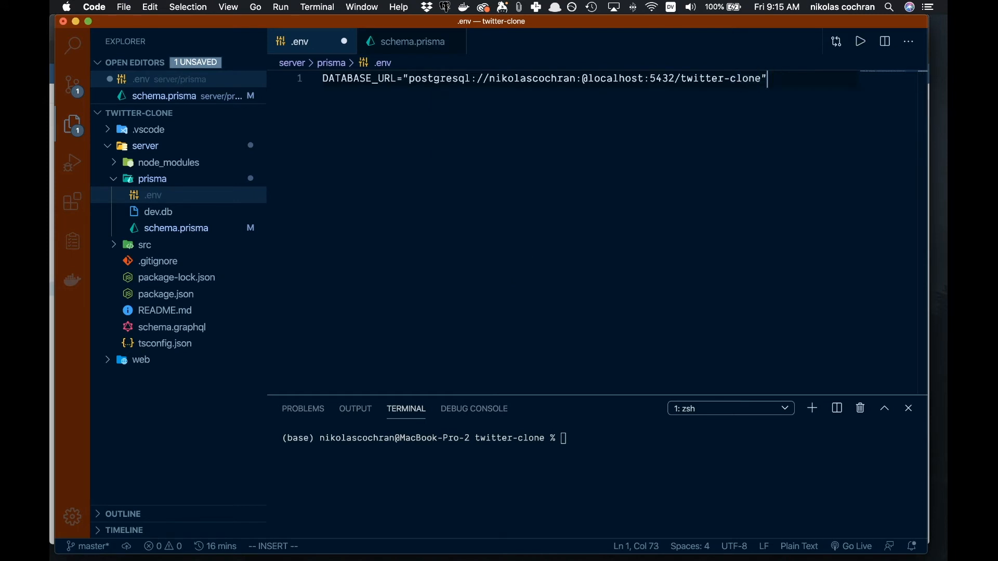
mouse_move(478, 103)
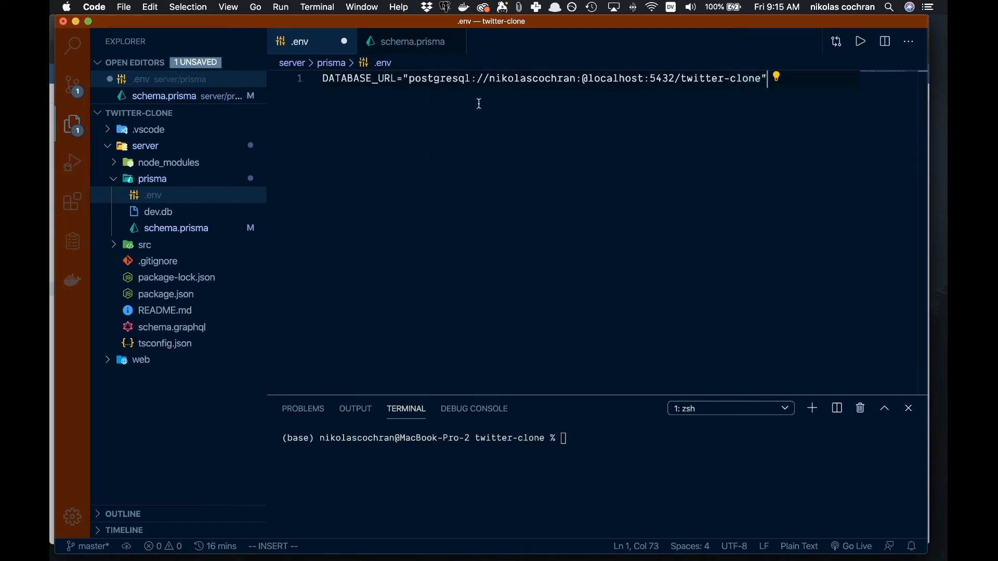
- Select parts of the connection URL to review it, then save .env
double_click(438, 78)
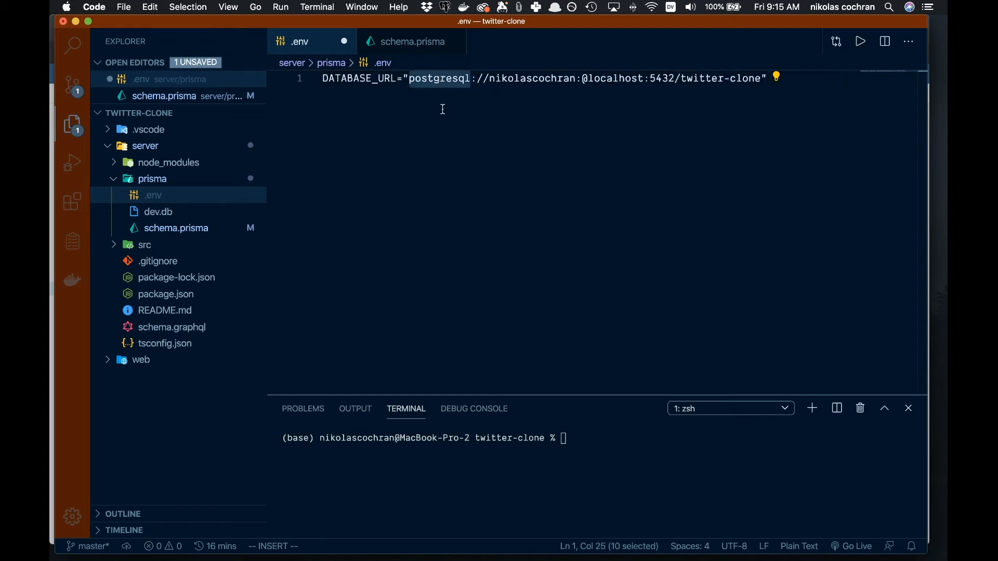
double_click(530, 78)
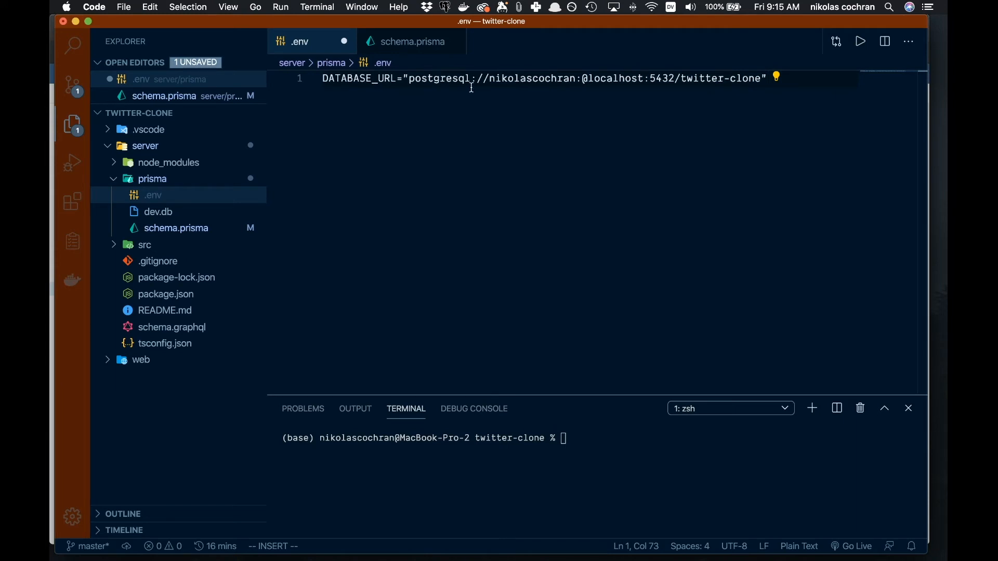
mouse_move(565, 120)
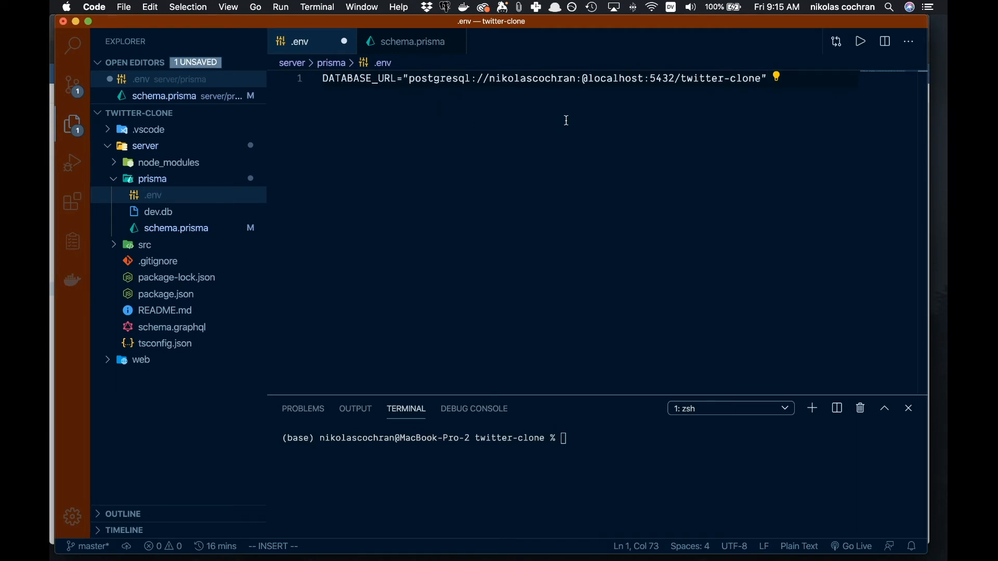
key(cmd+s)
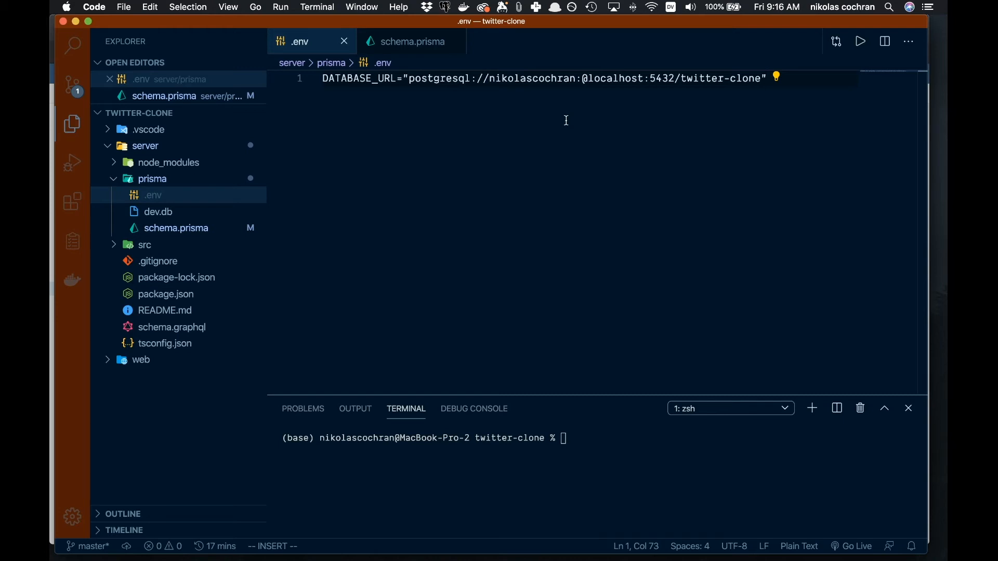
mouse_move(399, 222)
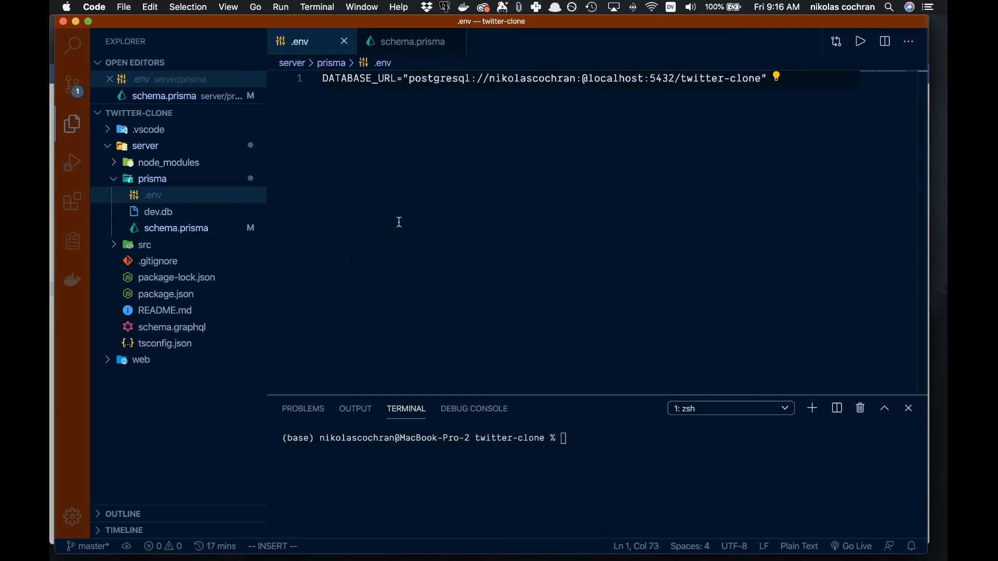
mouse_move(466, 310)
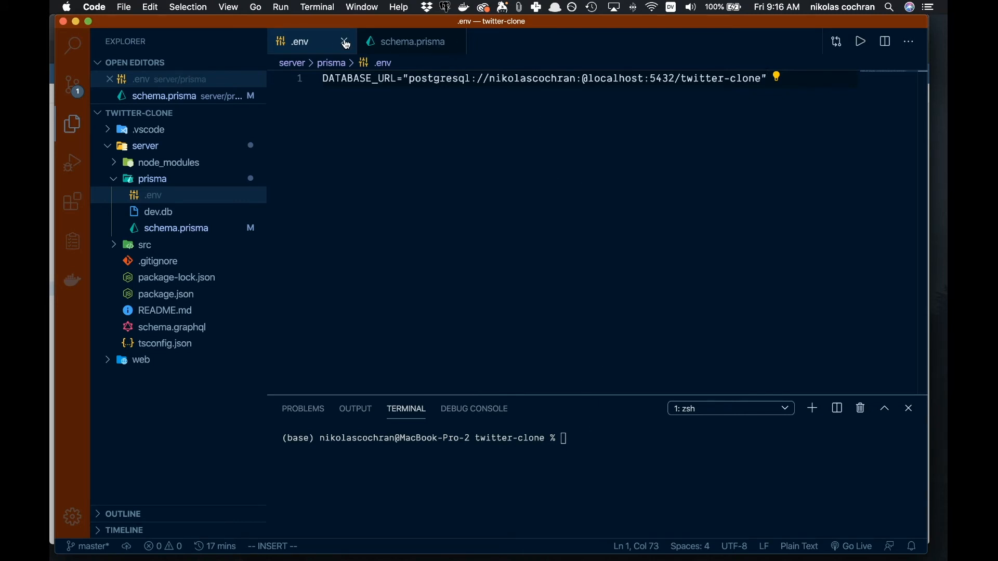
- Close .env, cd into server and run npx prisma generate
click(345, 42)
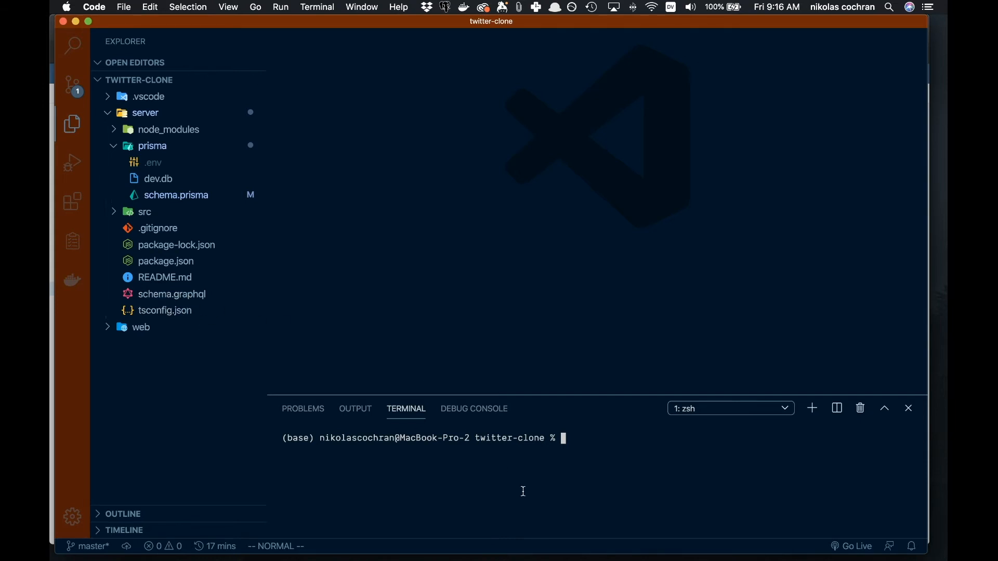
mouse_move(580, 477)
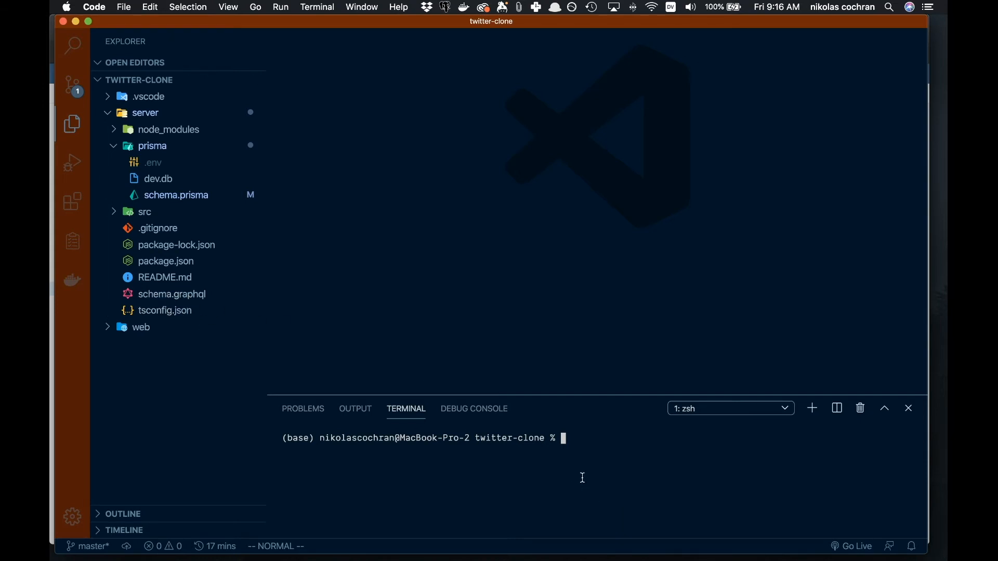
text(cd server)
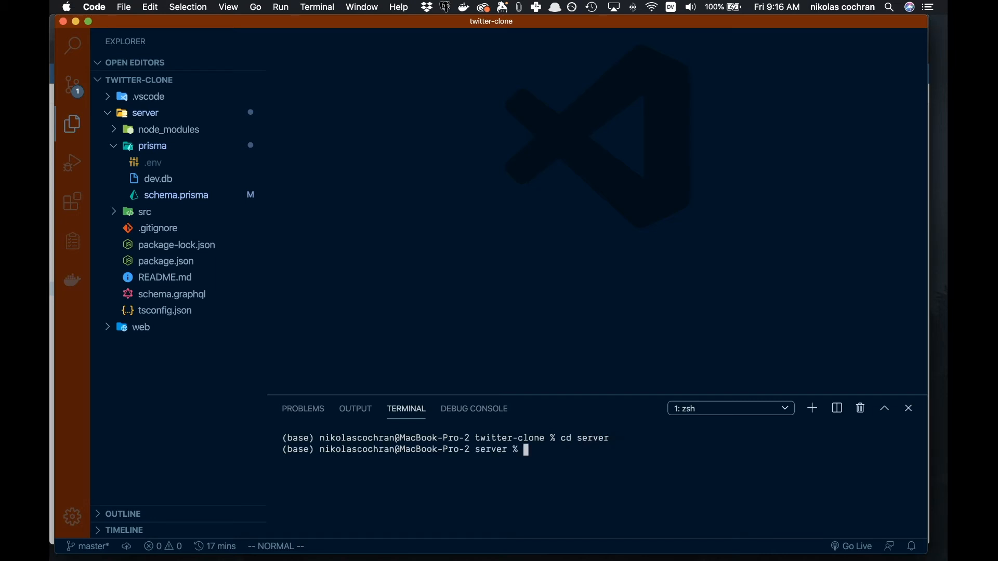
text(npx pr)
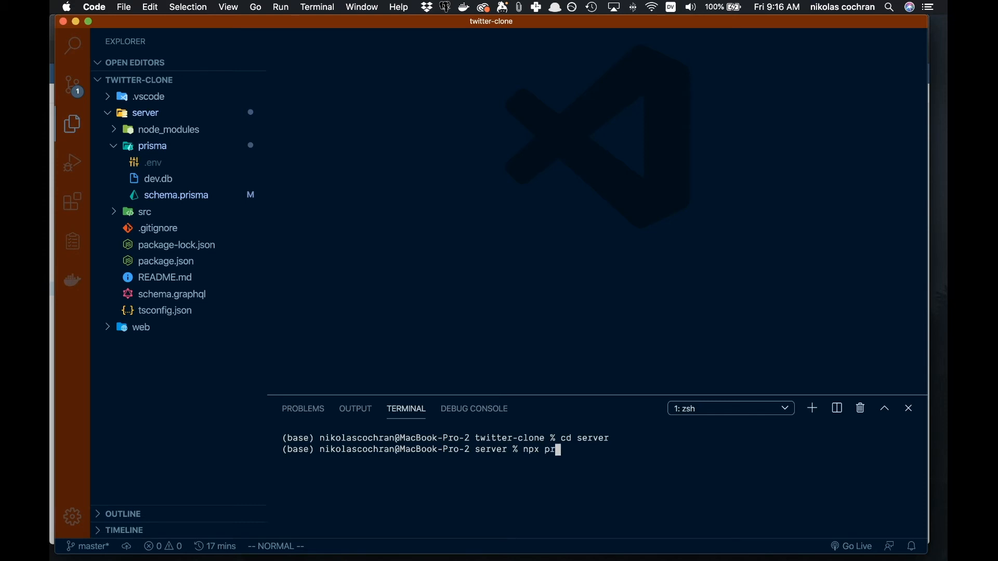
text(isma generate)
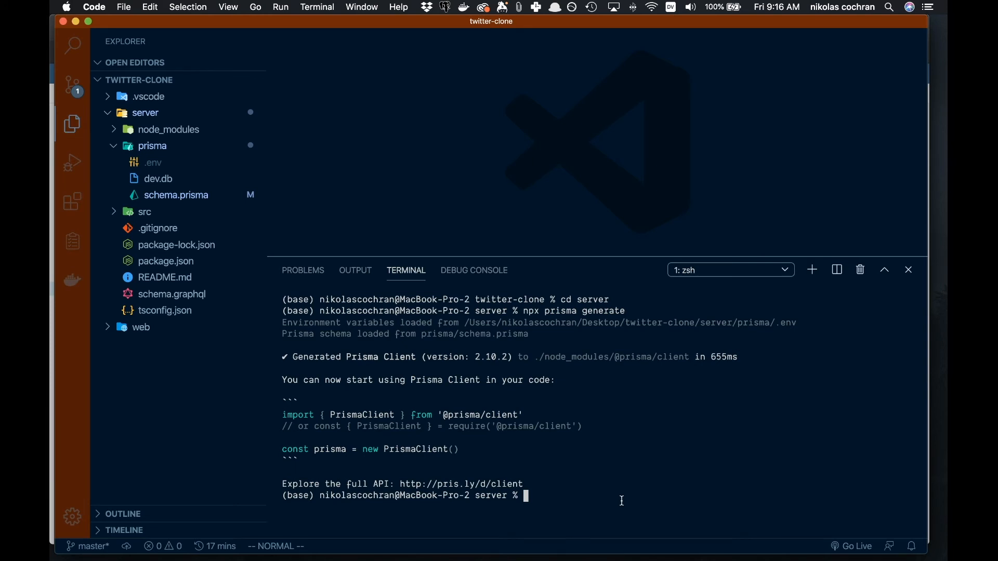
- Run npx prisma migrate save --experimental and name the migration 'first'
text(npx prisma)
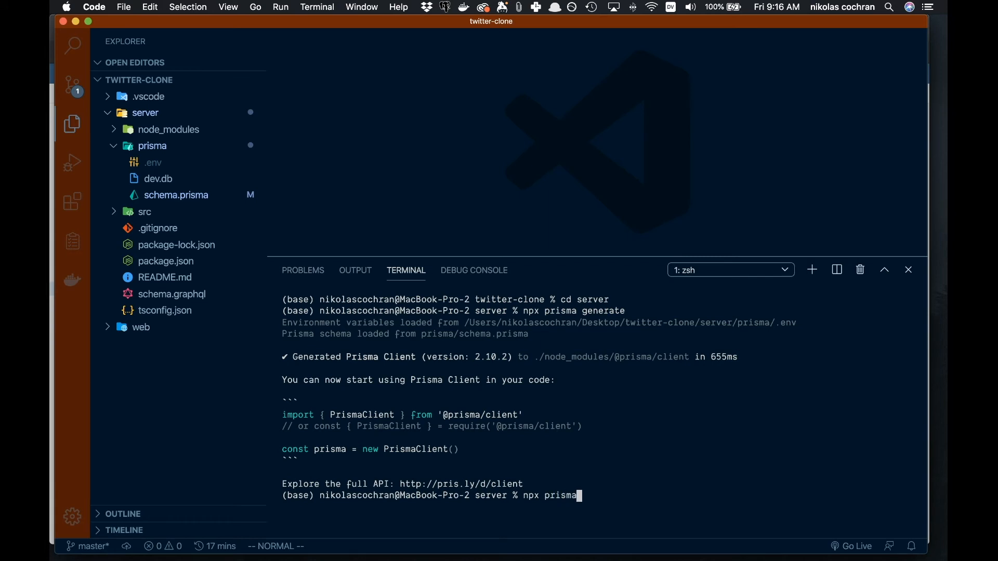
text(migrate)
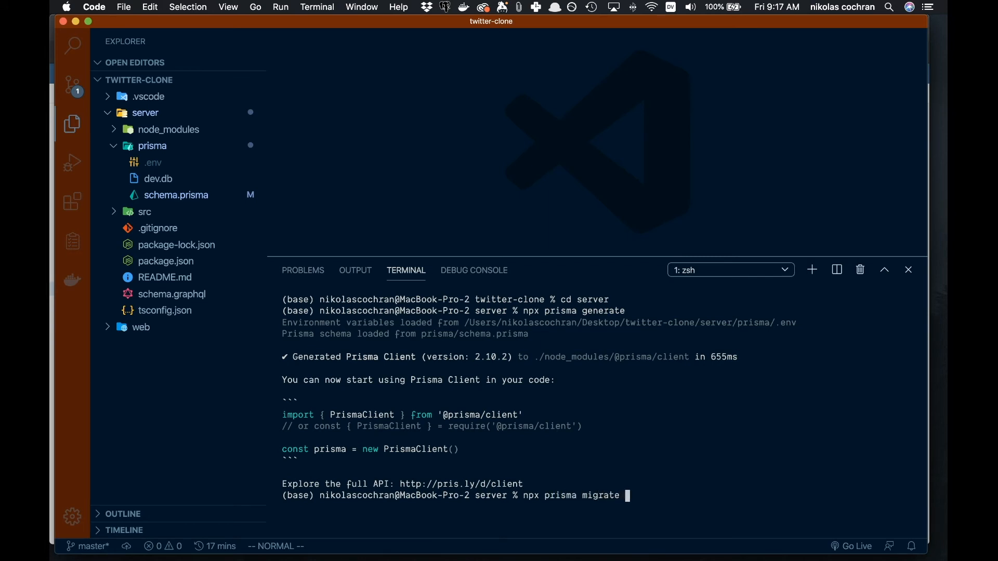
text(save --)
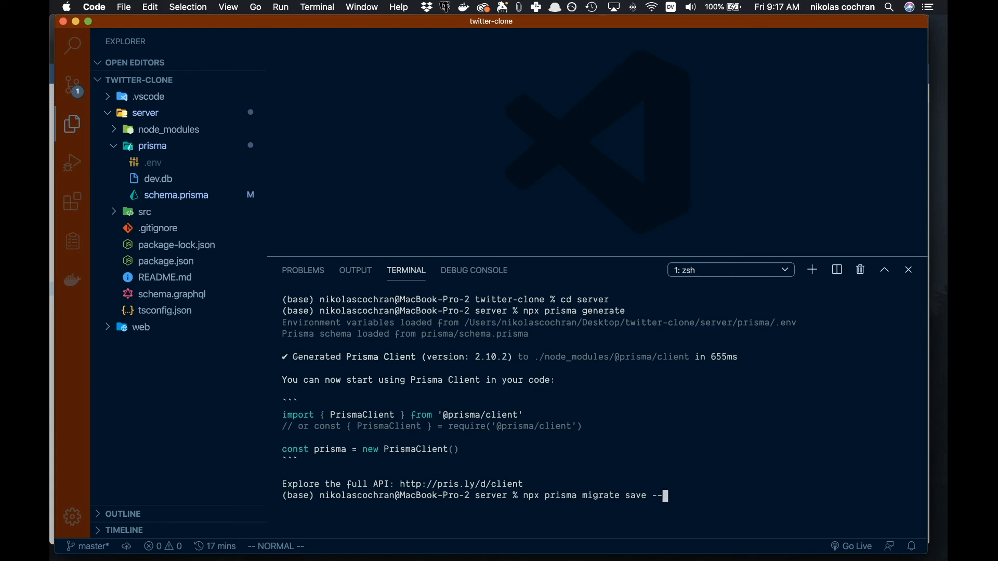
text(experiment)
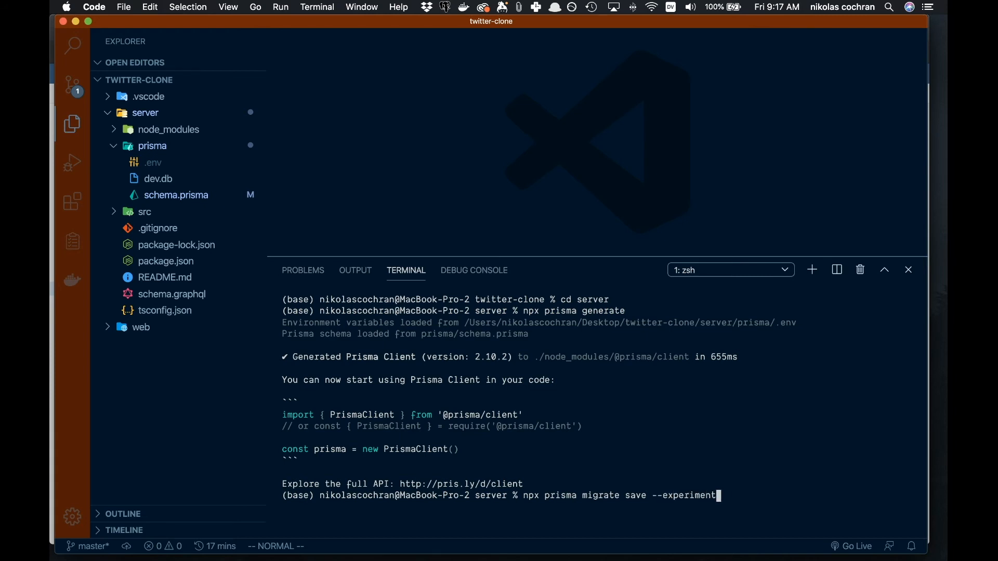
key(enter)
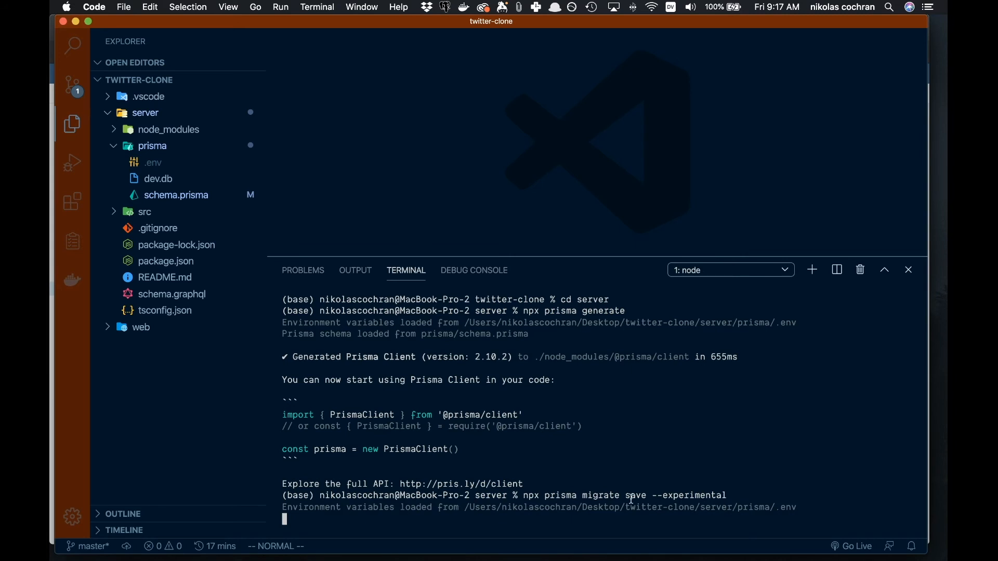
key(enter)
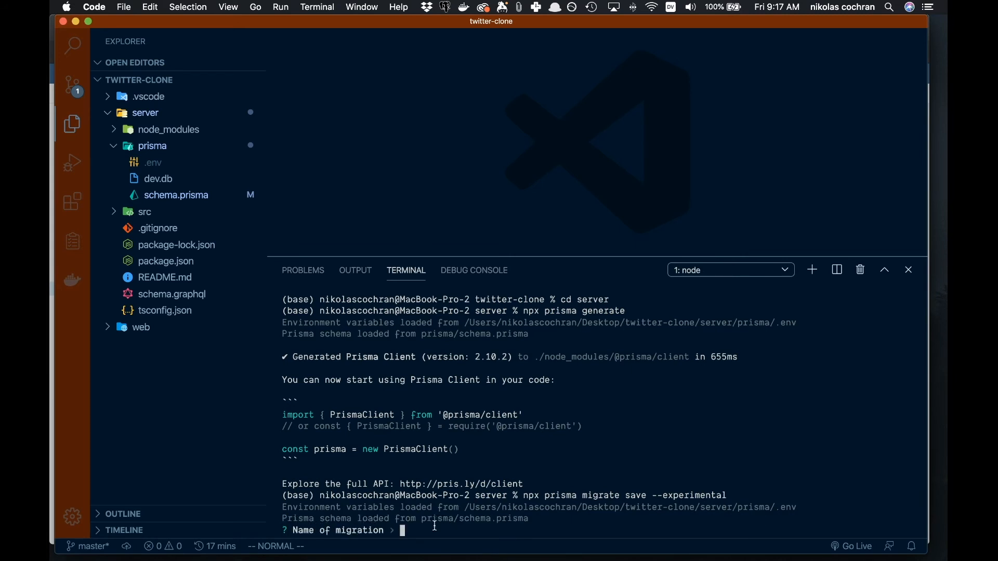
text(first)
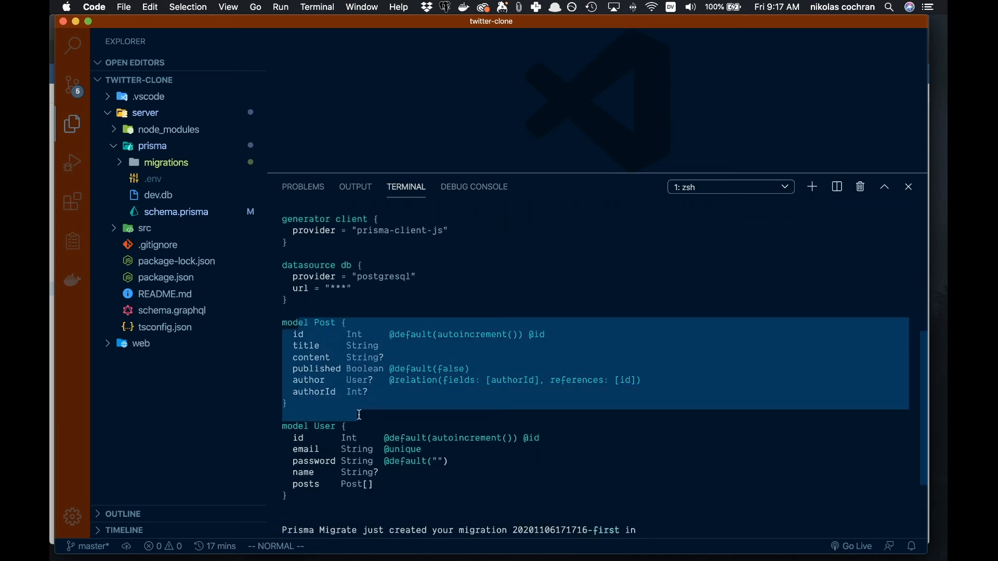
scroll(down, 3)
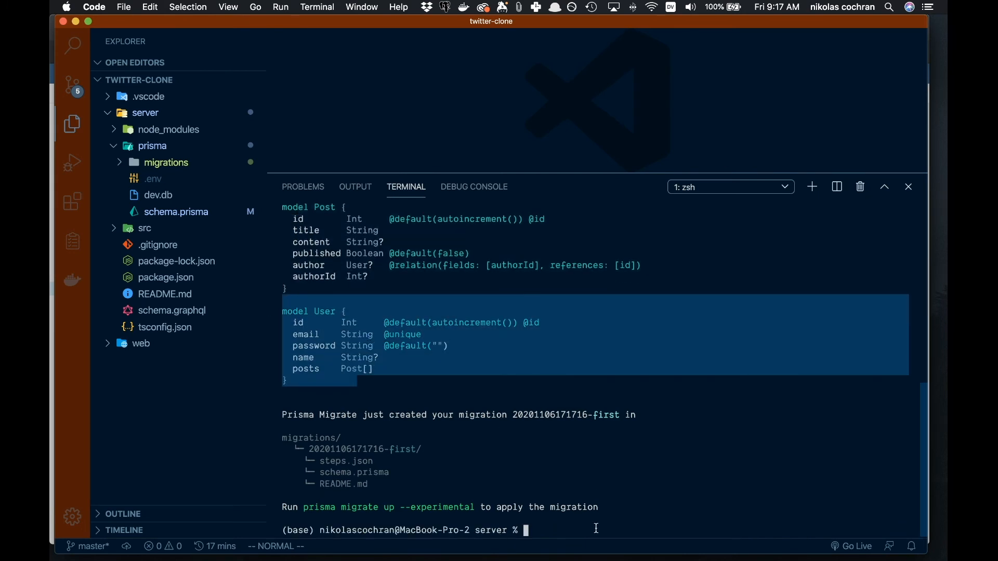
- Run npx prisma migrate up --experimental to apply the migration
text(npx prisma migrate save --experimental)
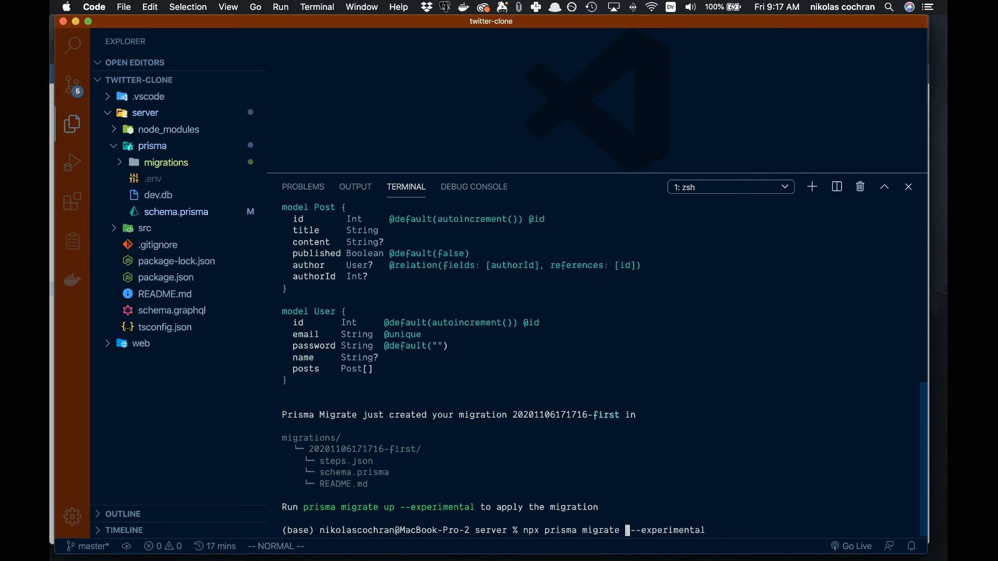
text(up)
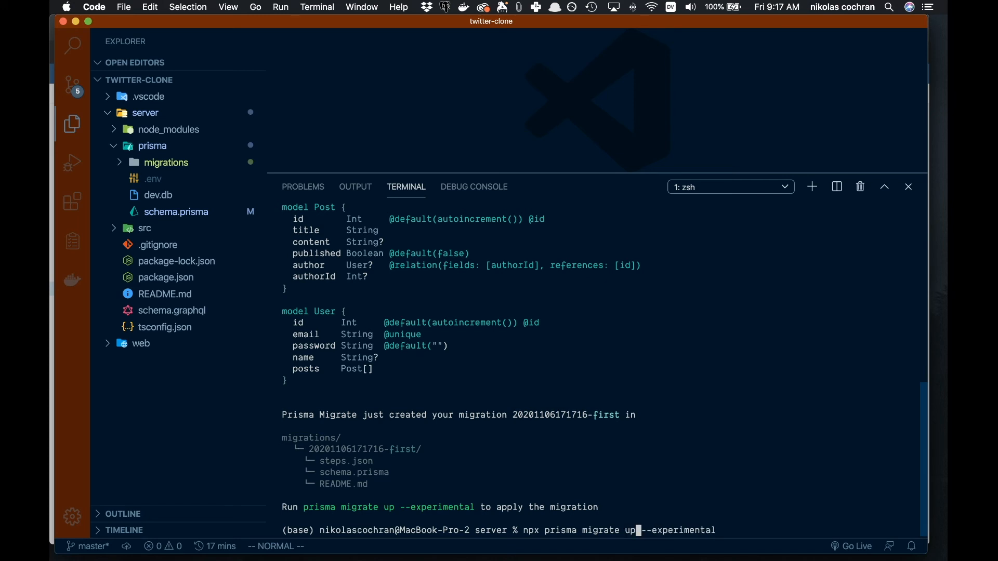
key(enter)
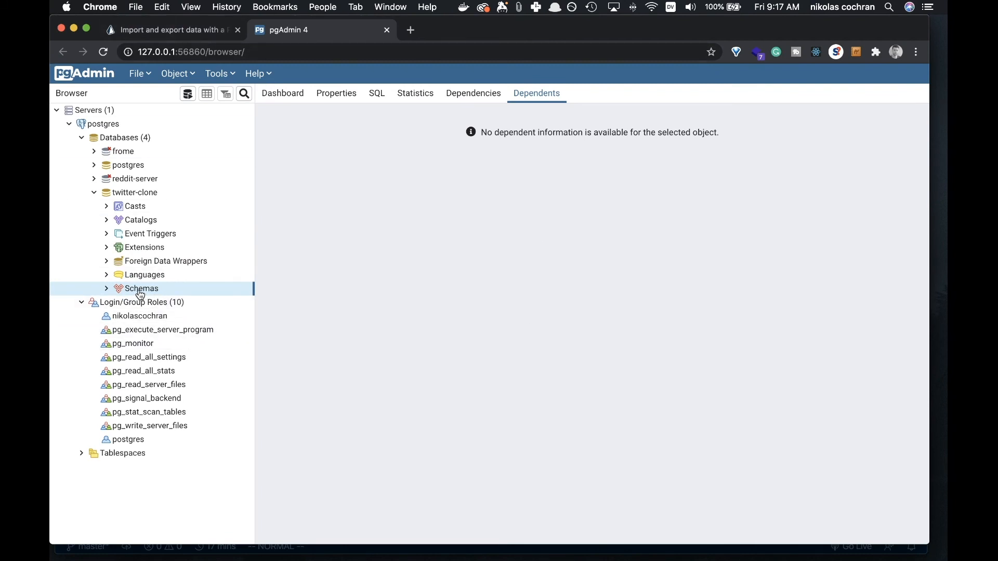
- Refresh twitter-clone's schemas and expand public > Tables to show Post, User and _Migration
right_click(140, 301)
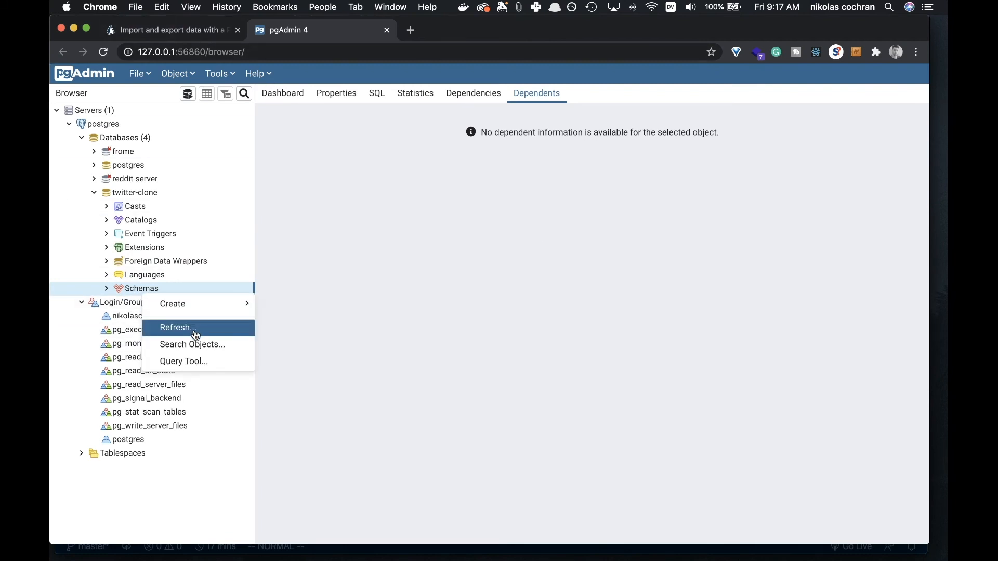
click(177, 327)
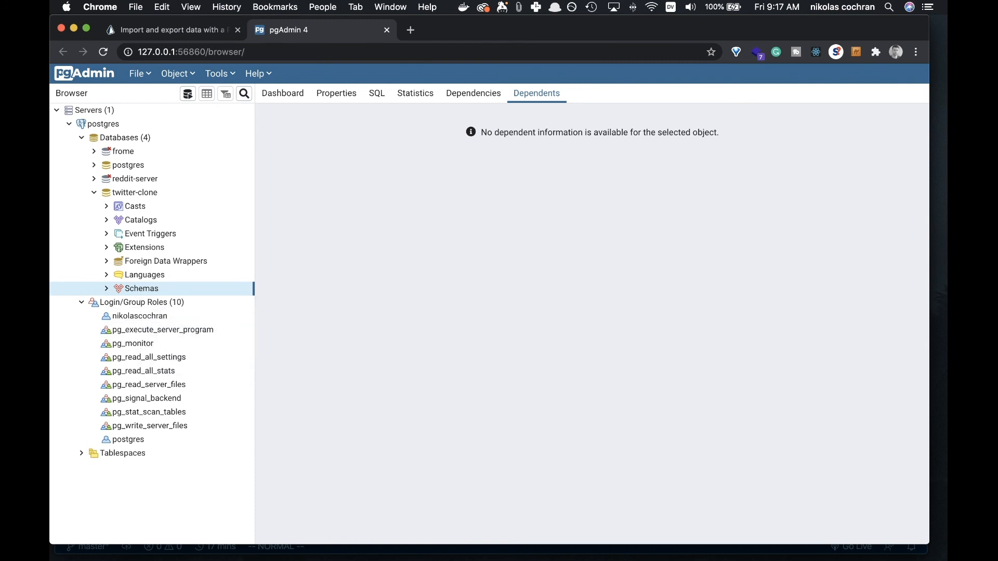
right_click(141, 288)
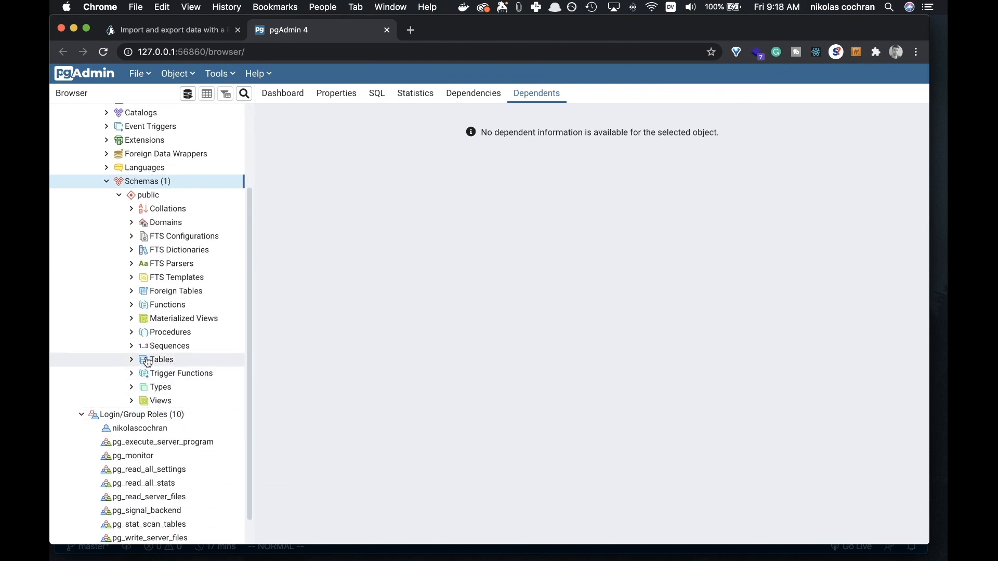
click(131, 360)
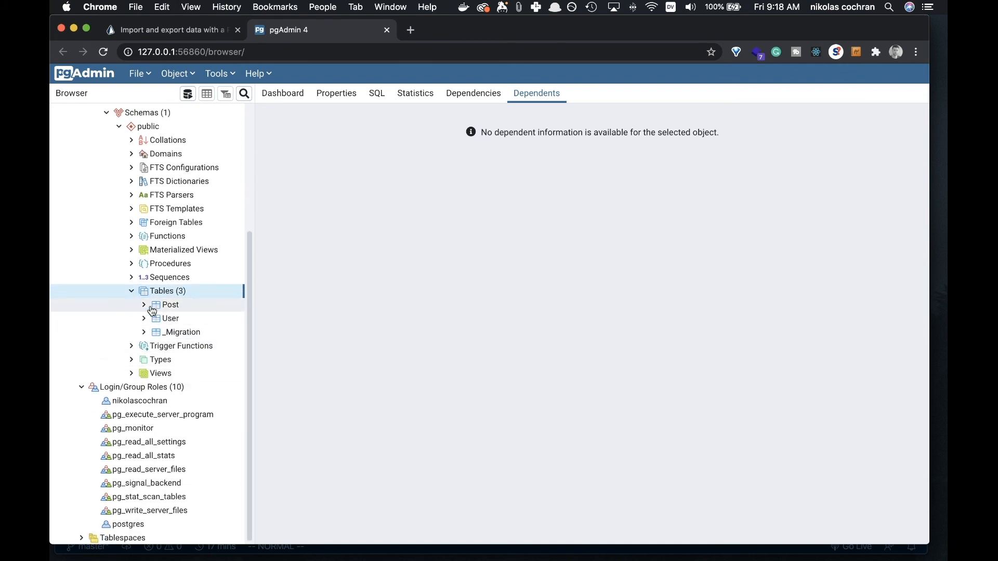
click(170, 318)
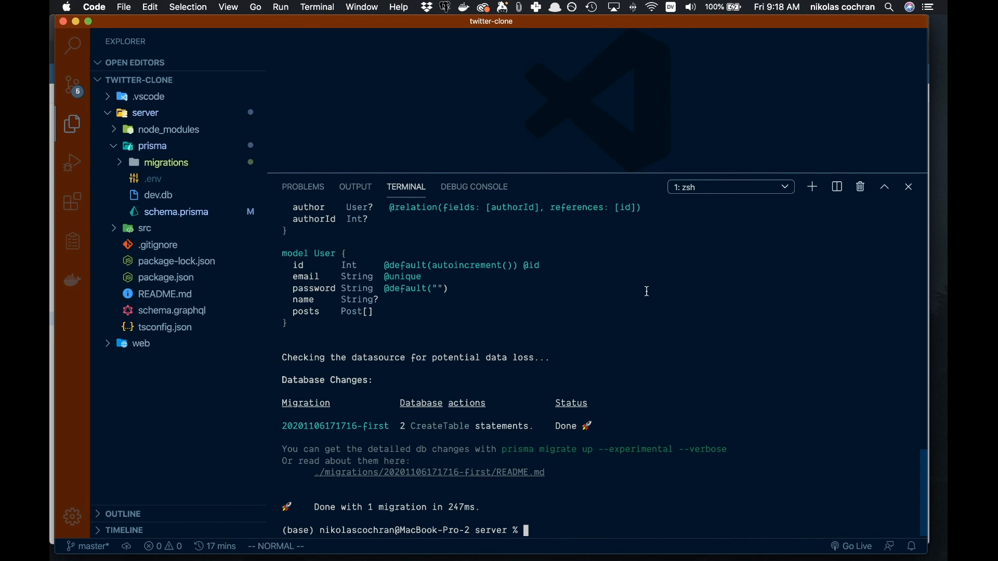
mouse_move(658, 286)
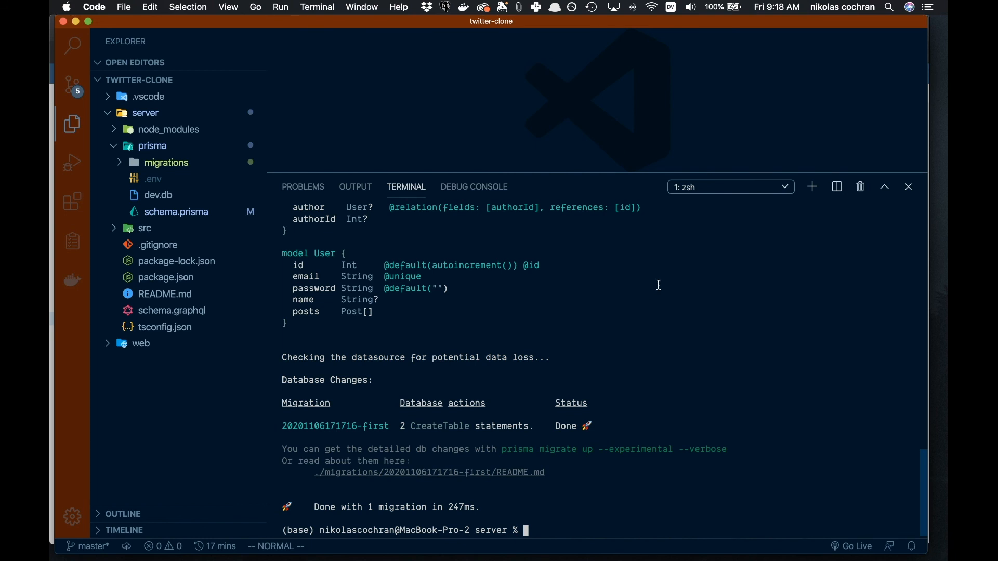
mouse_move(637, 306)
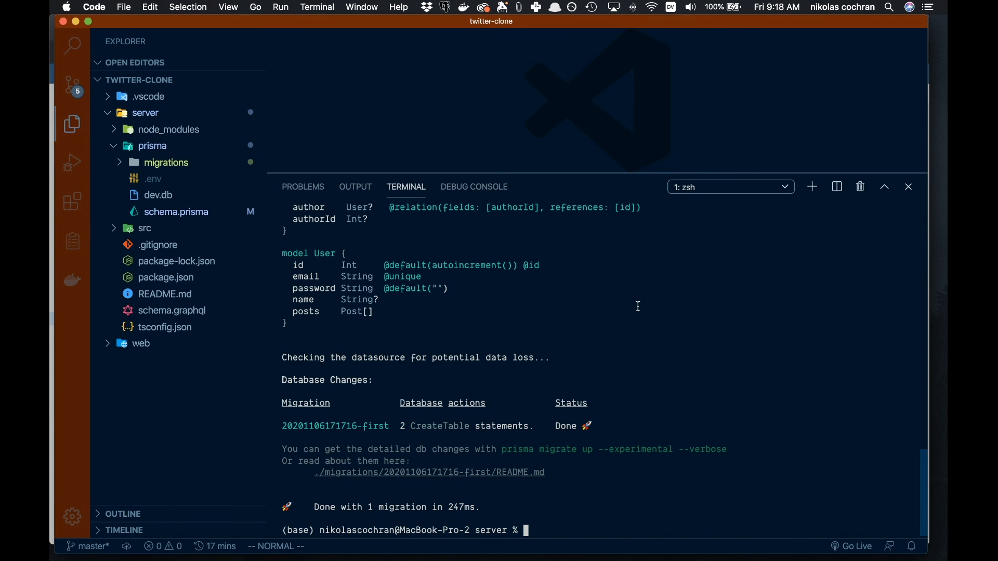